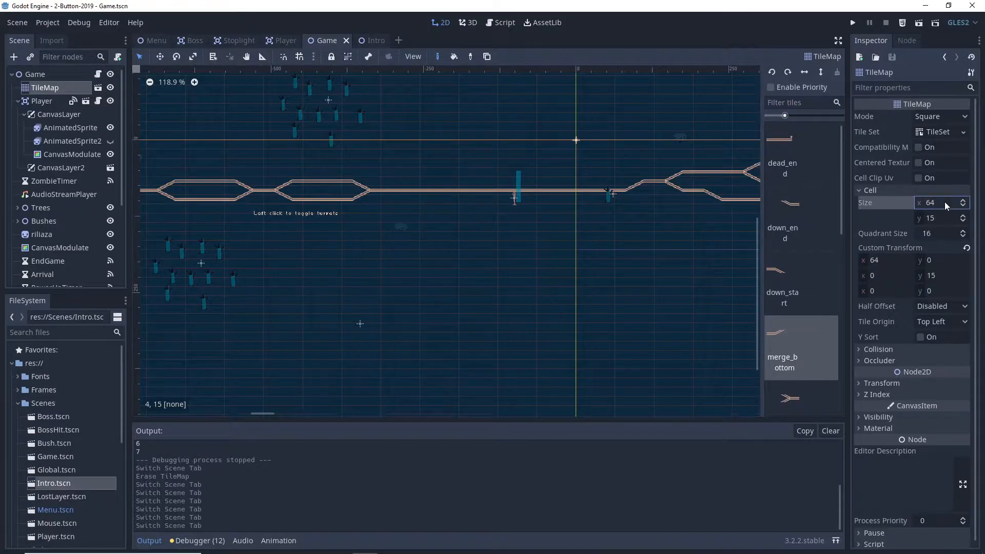
# Select the TileMap node in the scene tree to start painting rails.
pyautogui.click(936, 218)
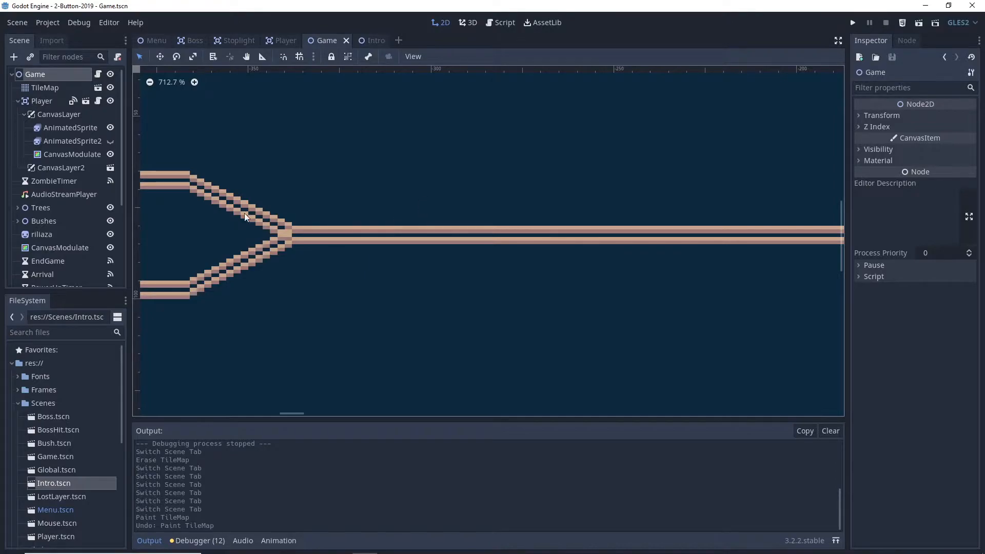
pyautogui.moveTo(302, 268)
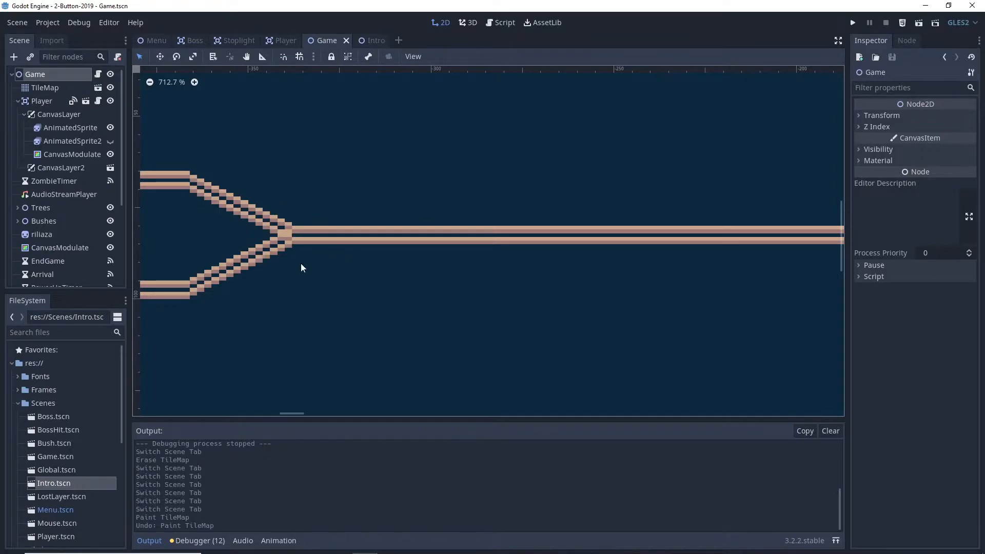
pyautogui.moveTo(321, 267)
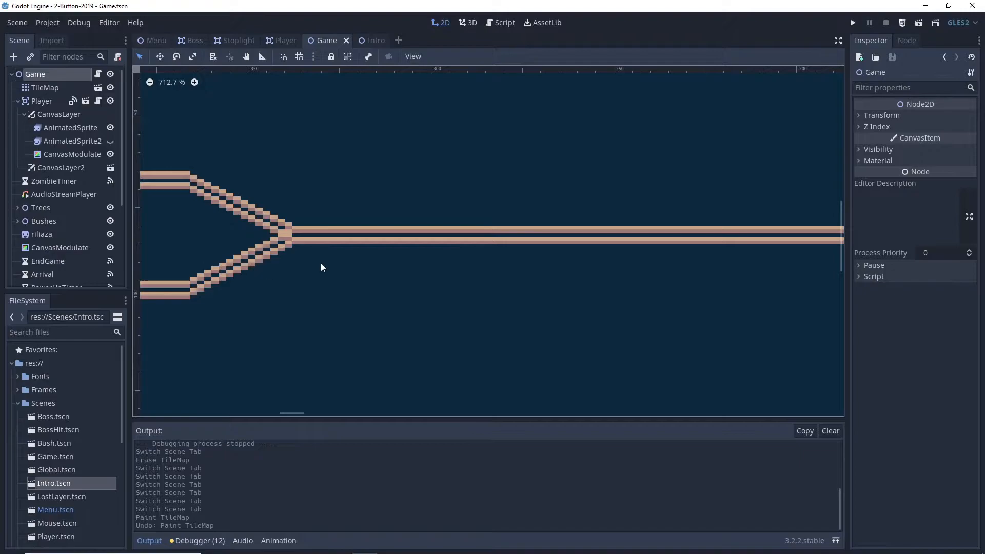
pyautogui.moveTo(325, 213)
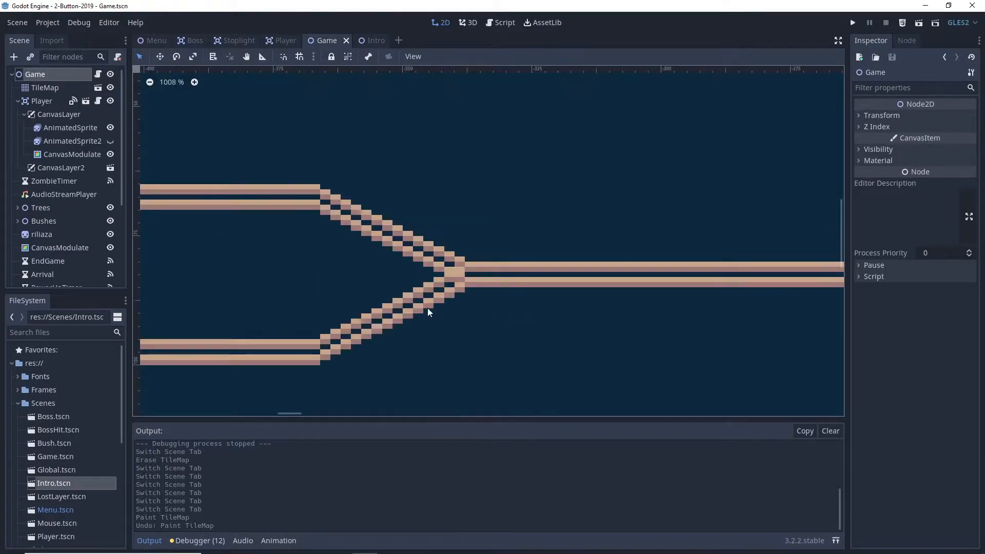
pyautogui.scroll(-3)
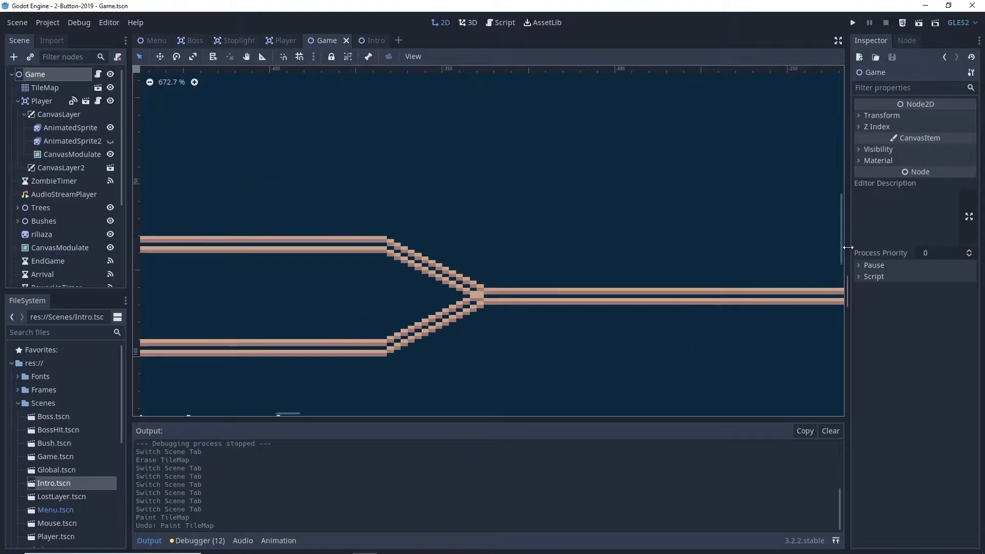
pyautogui.click(44, 88)
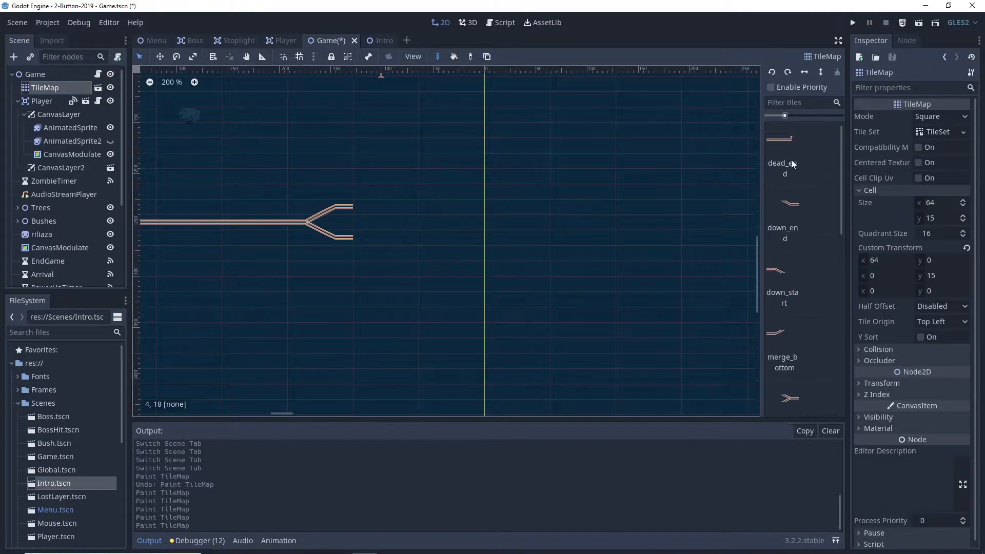
# Paint straight rail tiles and a merging tile forming a passing loop below the main line.
pyautogui.scroll(-3)
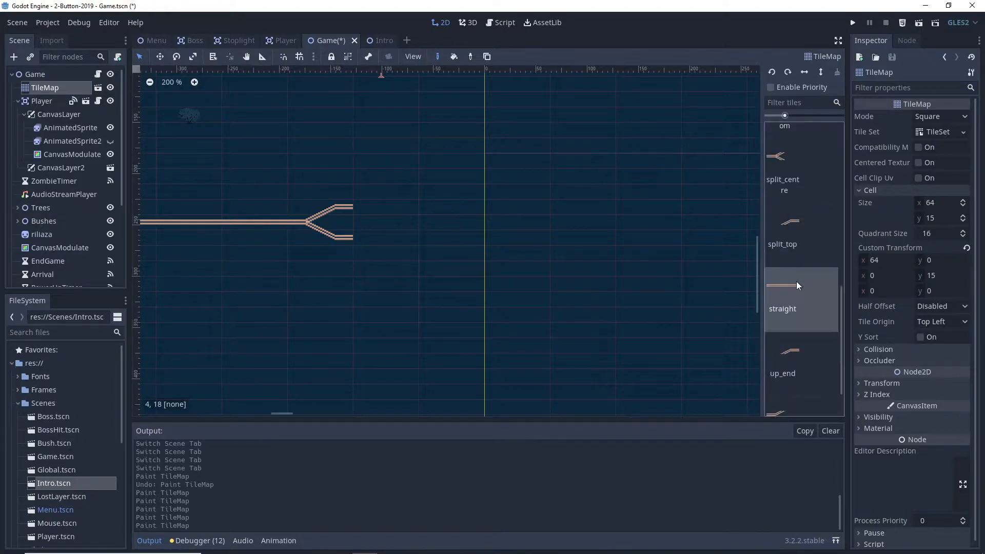
pyautogui.click(517, 206)
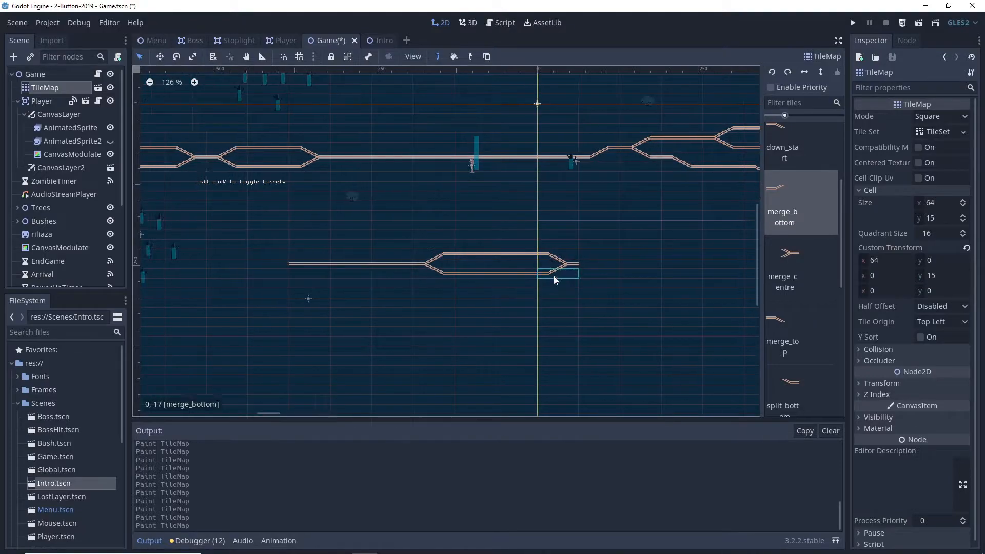
pyautogui.click(494, 273)
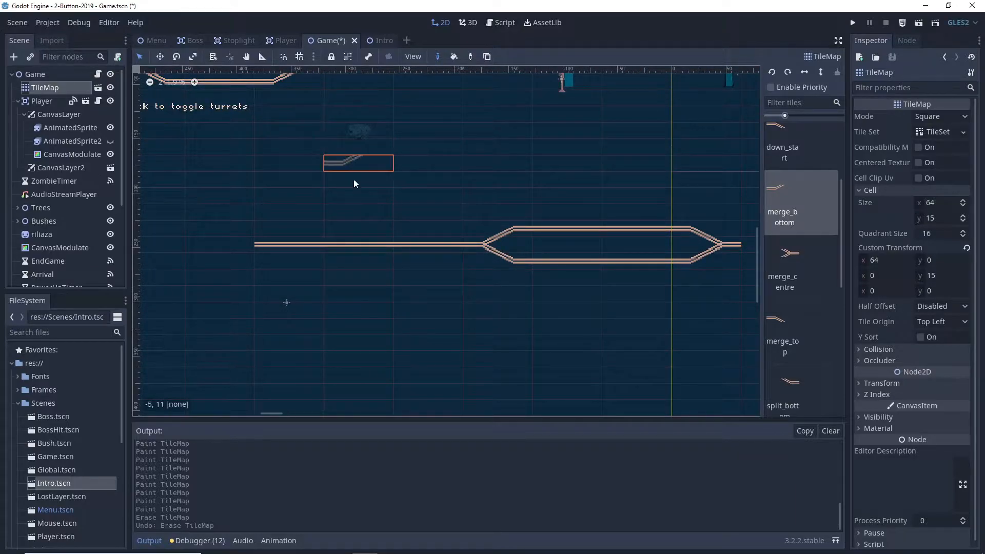
# Erase the stray short rail piece above the loop with a rectangle selection.
pyautogui.moveTo(358, 163); pyautogui.dragTo(358, 327)
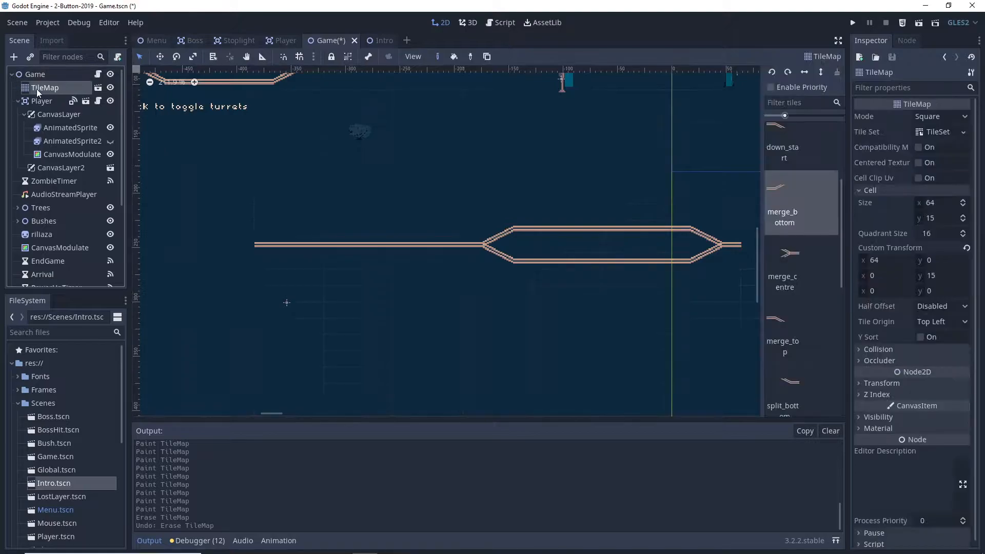
pyautogui.click(289, 359)
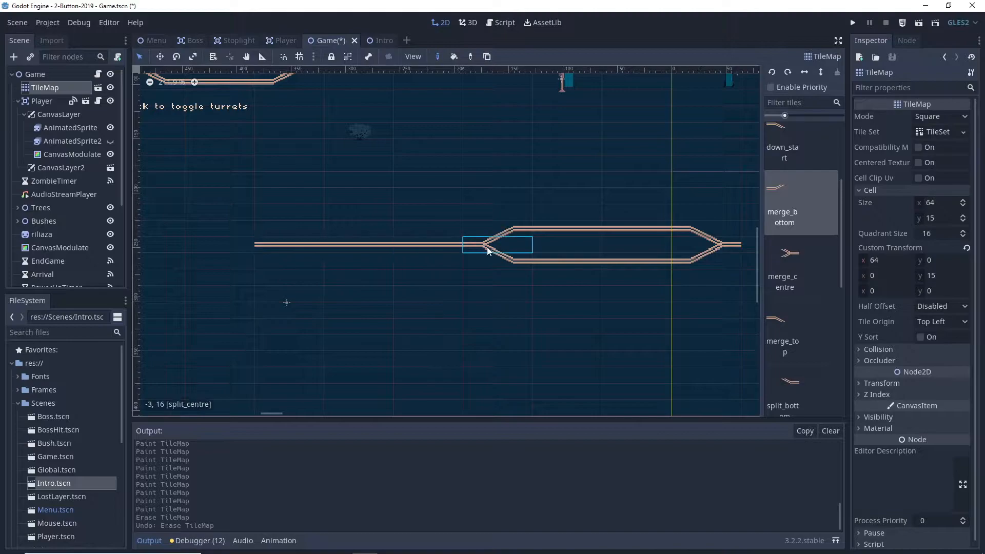
# Paint split_centre and down_start tiles so the loop's right end steps down.
pyautogui.click(509, 234)
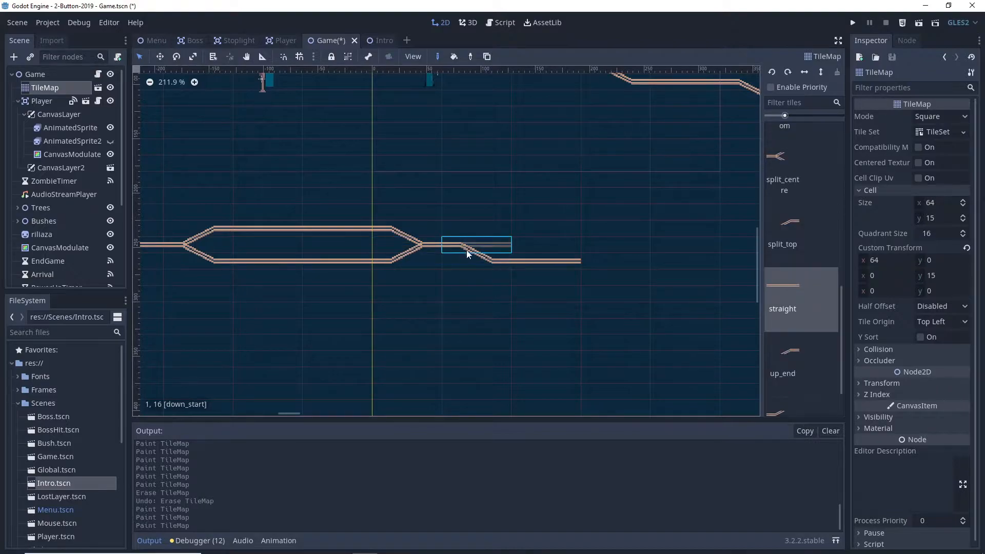
pyautogui.click(615, 277)
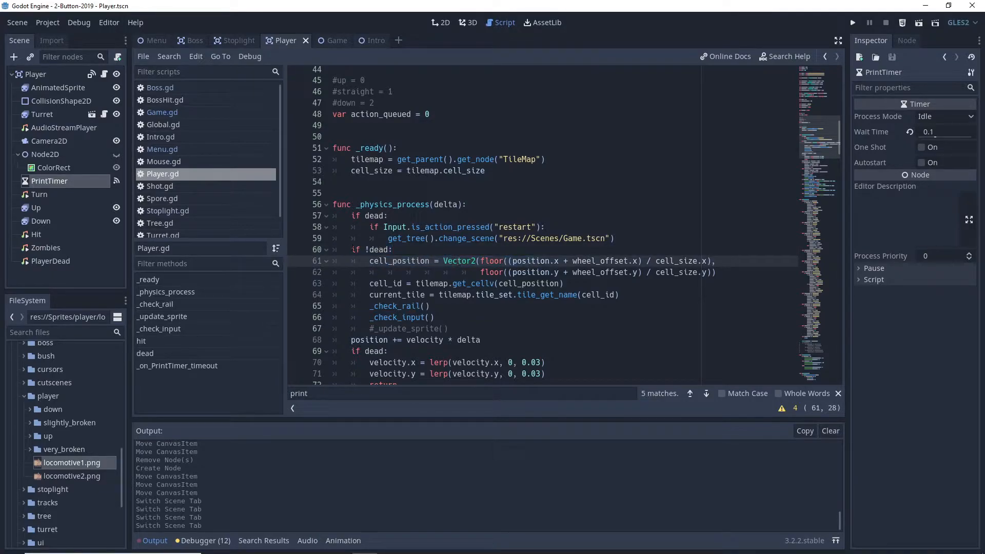
# Review the wheel_offset cell line in Player.gd, then add locomotive1.png as a Sprite on the rail.
pyautogui.click(327, 40)
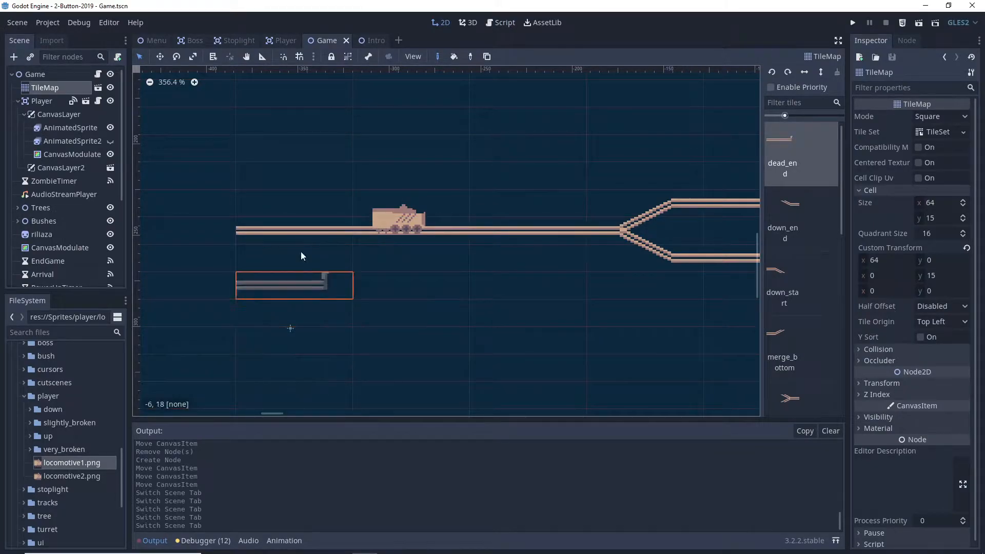
pyautogui.click(286, 40)
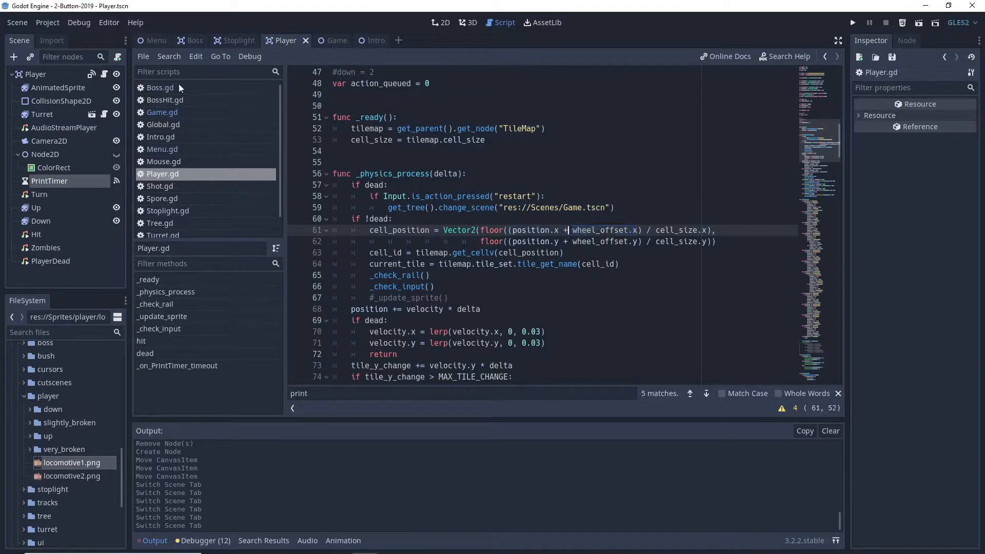
pyautogui.click(329, 40)
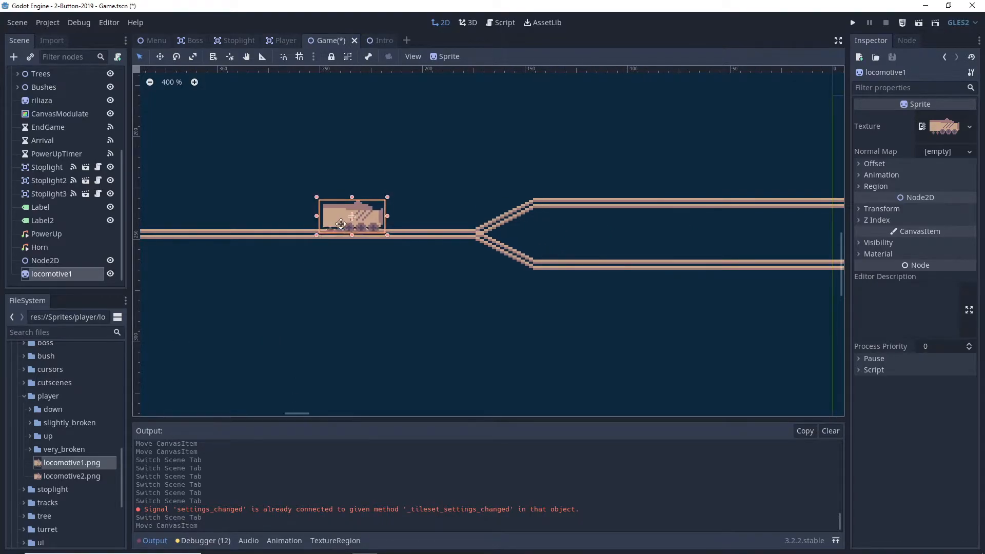
# Move the locomotive1 sprite along the track up to the fork and select it for a child node.
pyautogui.moveTo(352, 217); pyautogui.dragTo(442, 219)
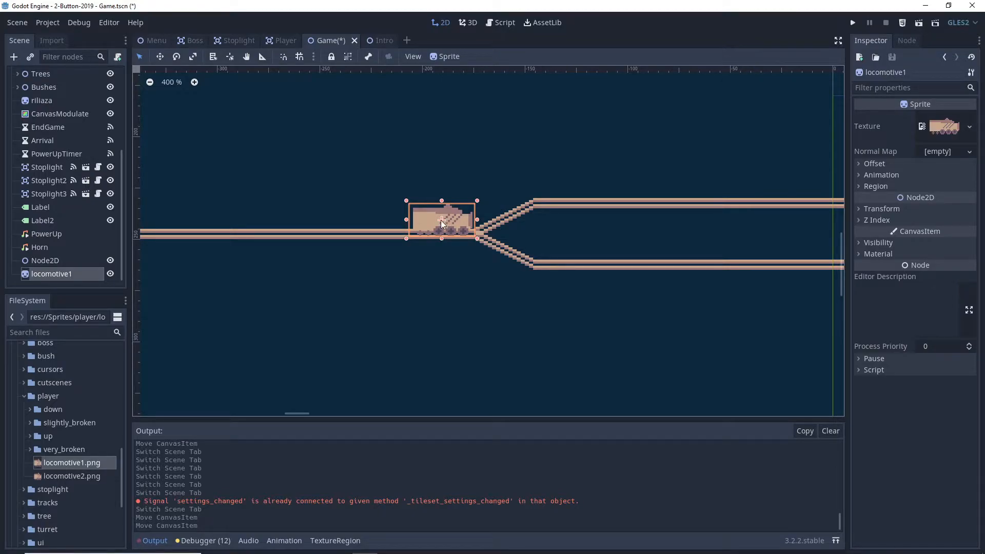
pyautogui.moveTo(444, 236)
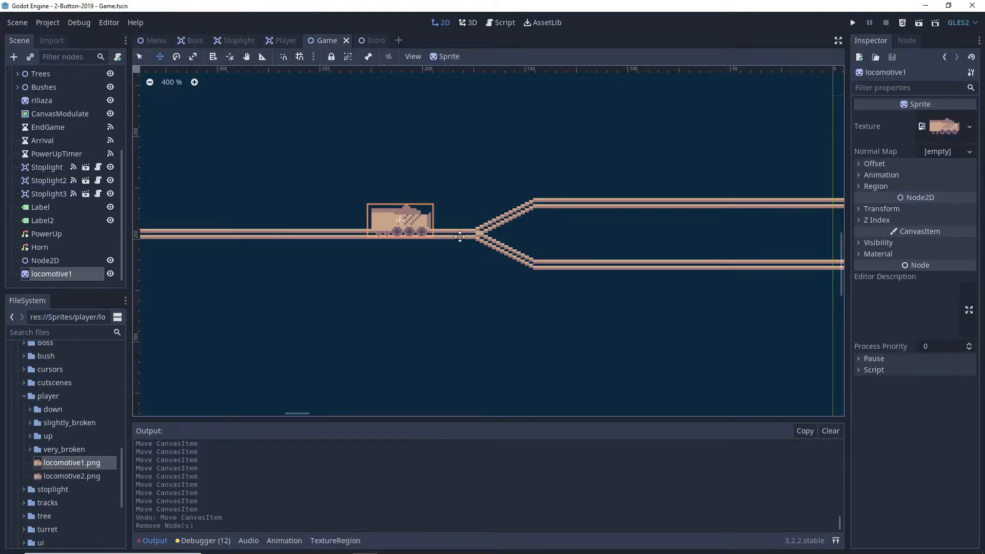
pyautogui.moveTo(401, 219); pyautogui.dragTo(408, 219)
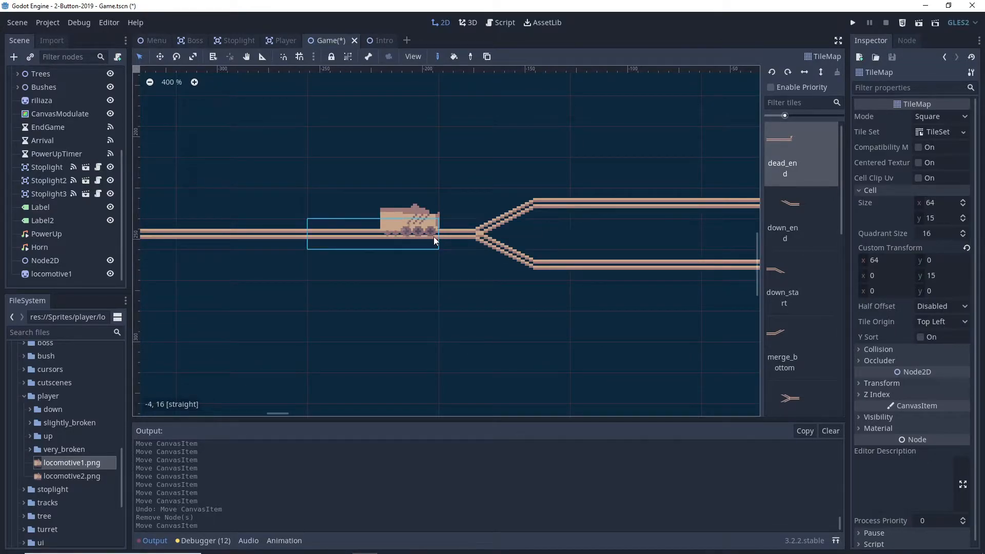
pyautogui.click(52, 273)
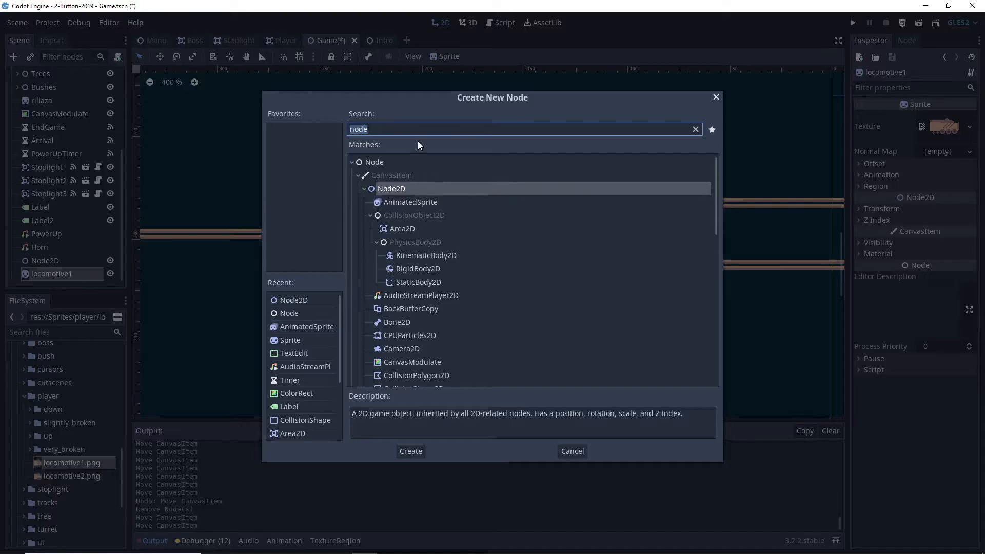
# Add a Node2D child to locomotive1, then drag it over the fork and both branches.
pyautogui.click(410, 452)
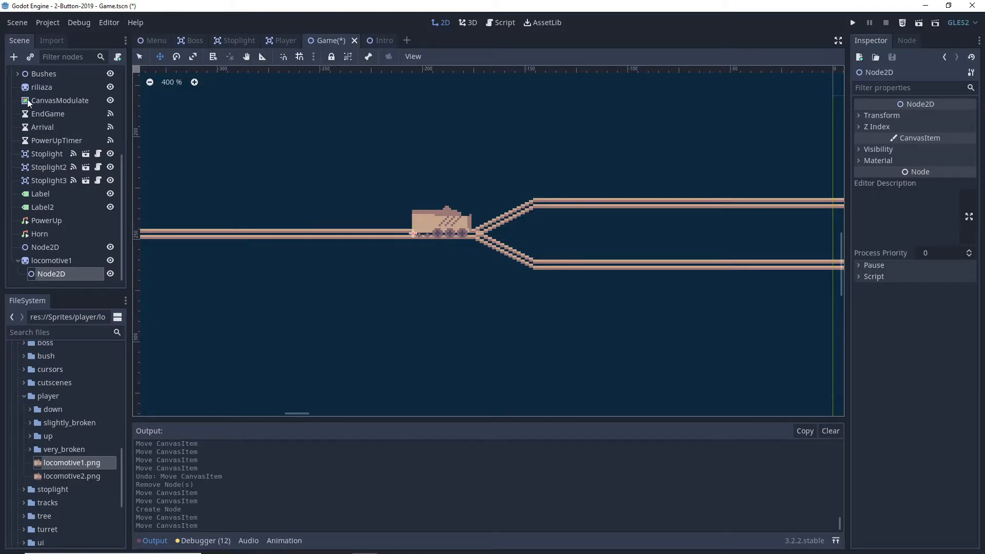
pyautogui.click(52, 260)
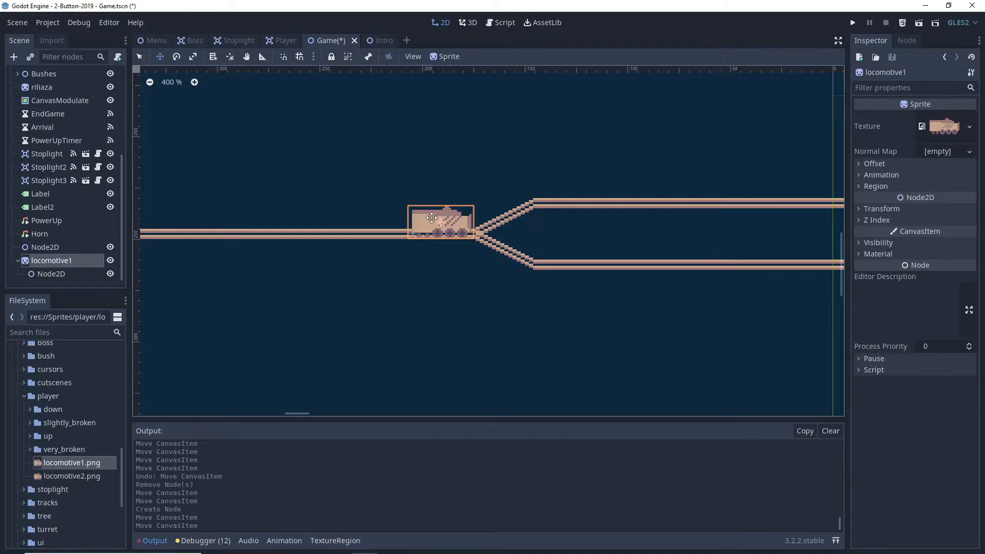
pyautogui.moveTo(441, 222); pyautogui.dragTo(466, 222)
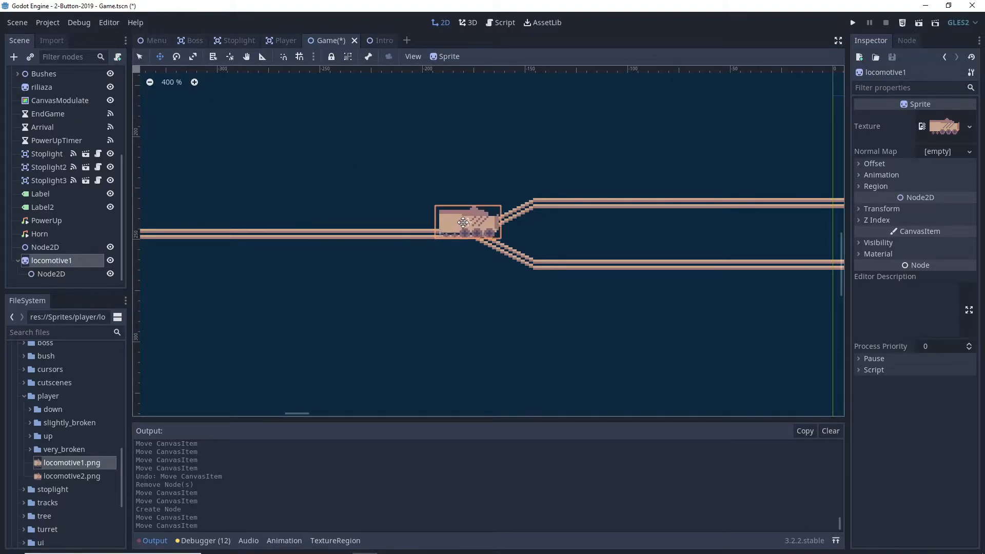
pyautogui.moveTo(464, 222); pyautogui.dragTo(450, 236)
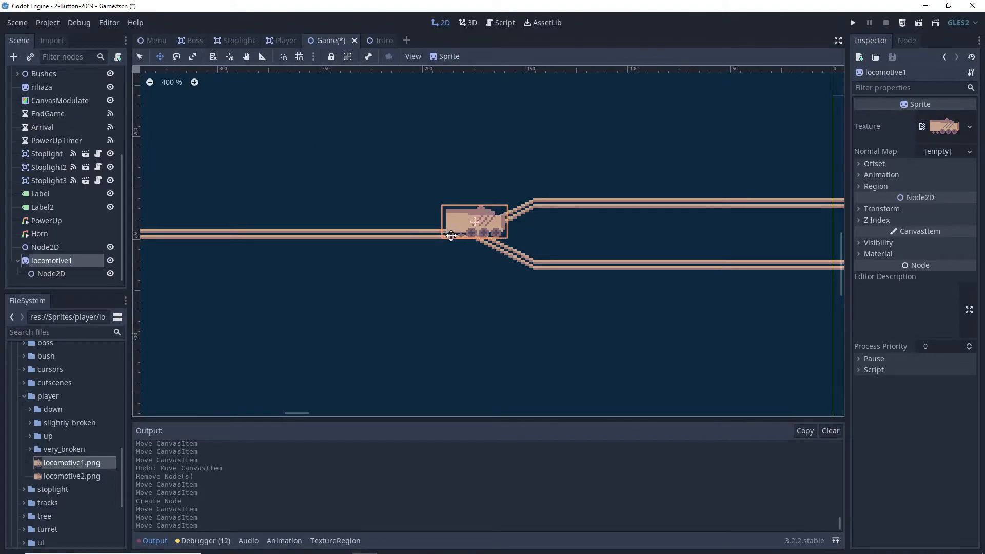
pyautogui.moveTo(450, 236); pyautogui.dragTo(513, 193)
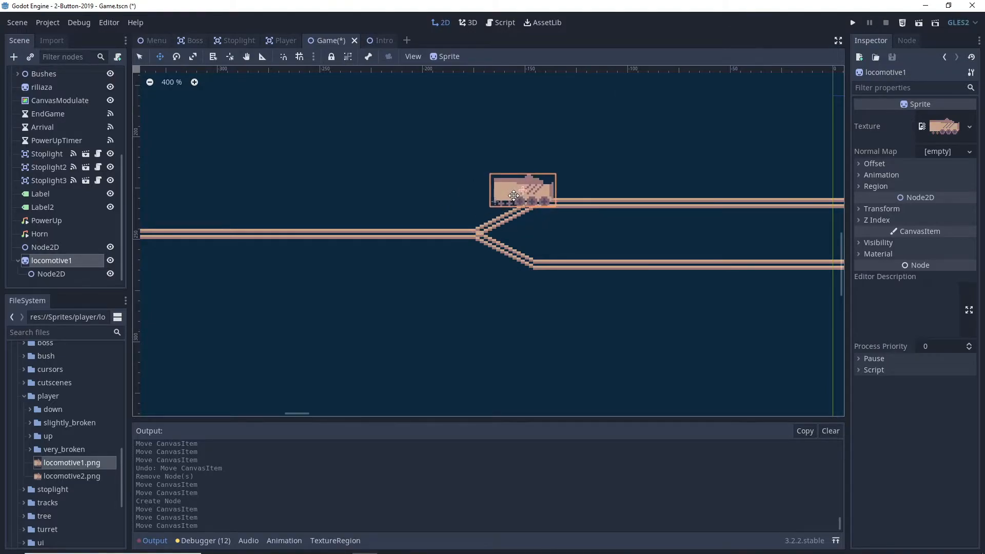
pyautogui.moveTo(521, 190); pyautogui.dragTo(509, 250)
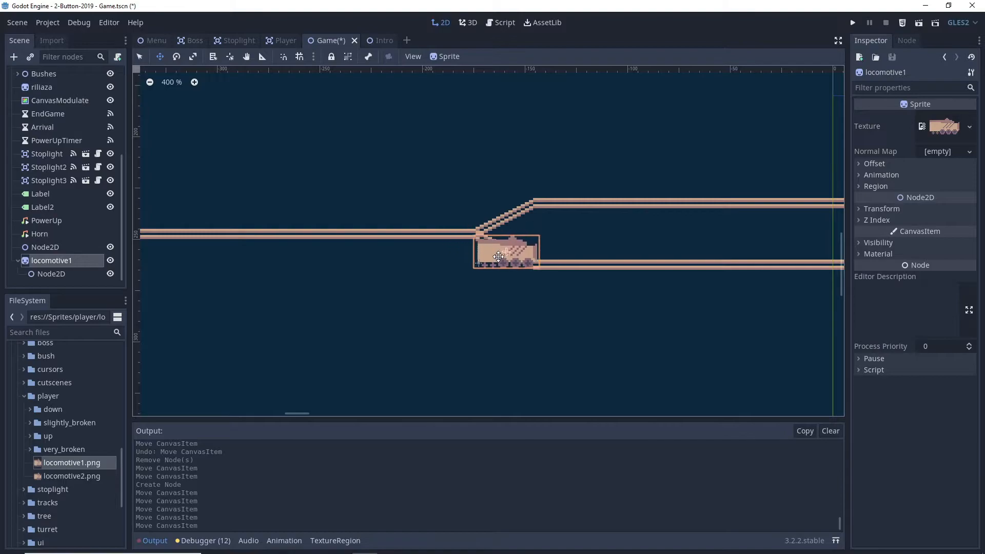
# Test the locomotive around the junction curve and leave it on the track before the fork.
pyautogui.moveTo(499, 257); pyautogui.dragTo(461, 225)
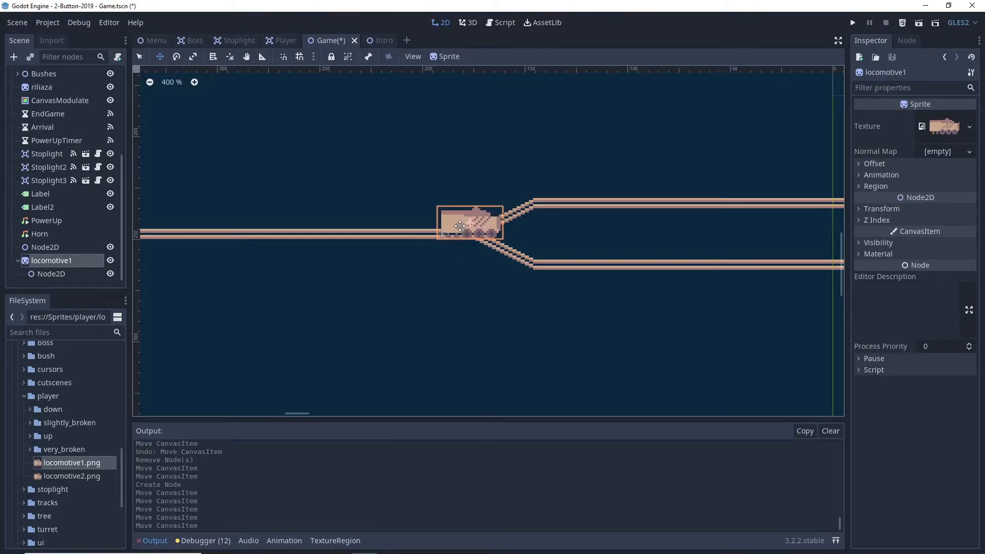
pyautogui.moveTo(461, 225); pyautogui.dragTo(477, 217)
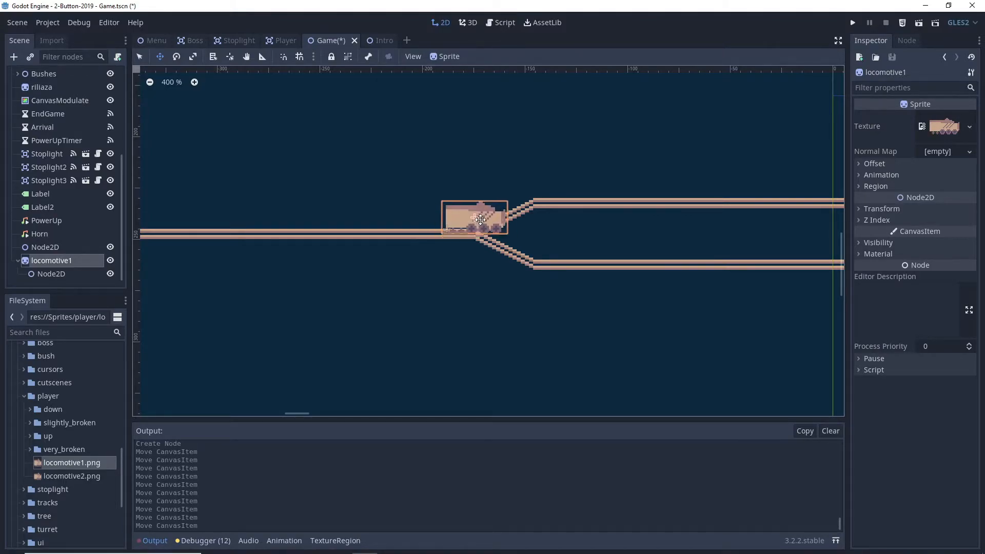
pyautogui.moveTo(475, 218); pyautogui.dragTo(464, 225)
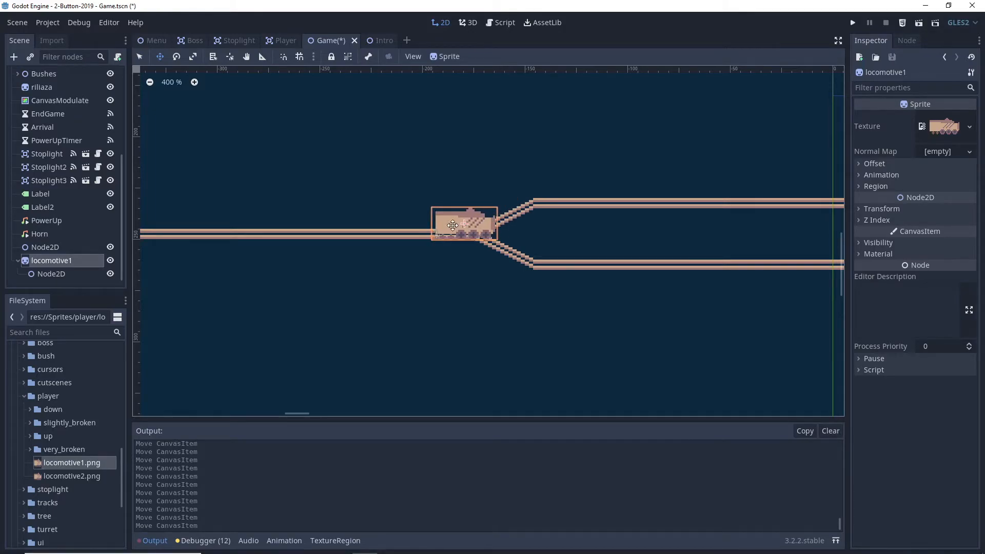
pyautogui.moveTo(464, 225); pyautogui.dragTo(468, 220)
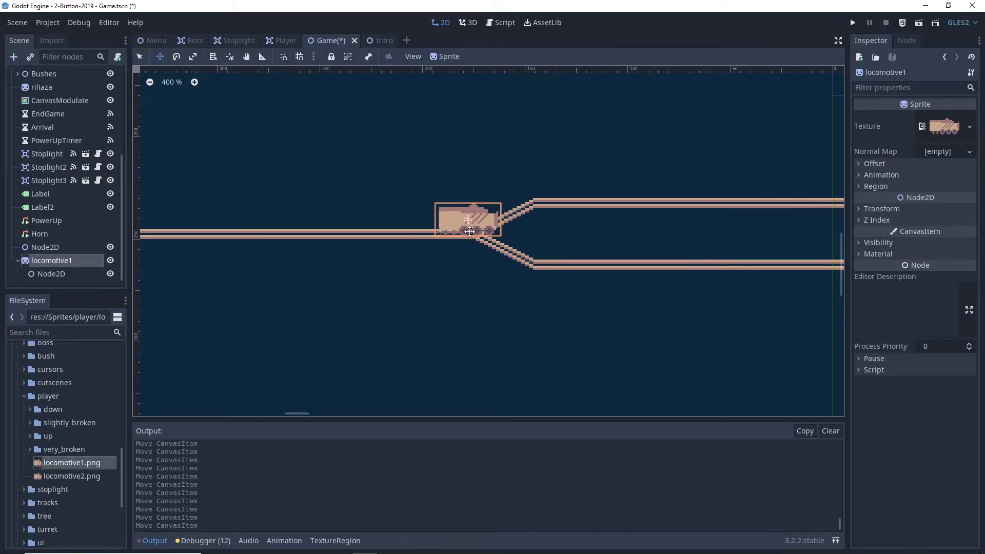
pyautogui.moveTo(469, 231); pyautogui.dragTo(446, 234)
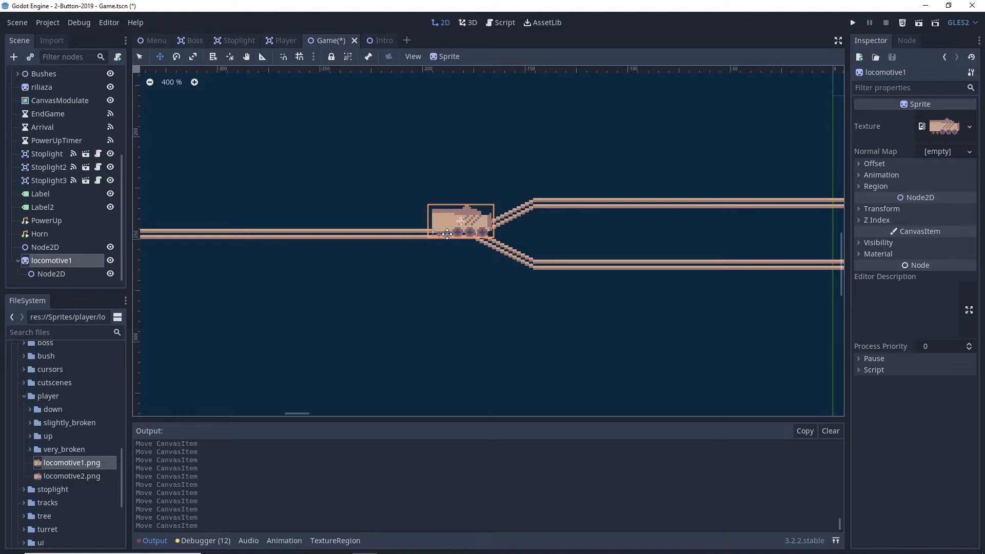
pyautogui.moveTo(373, 89)
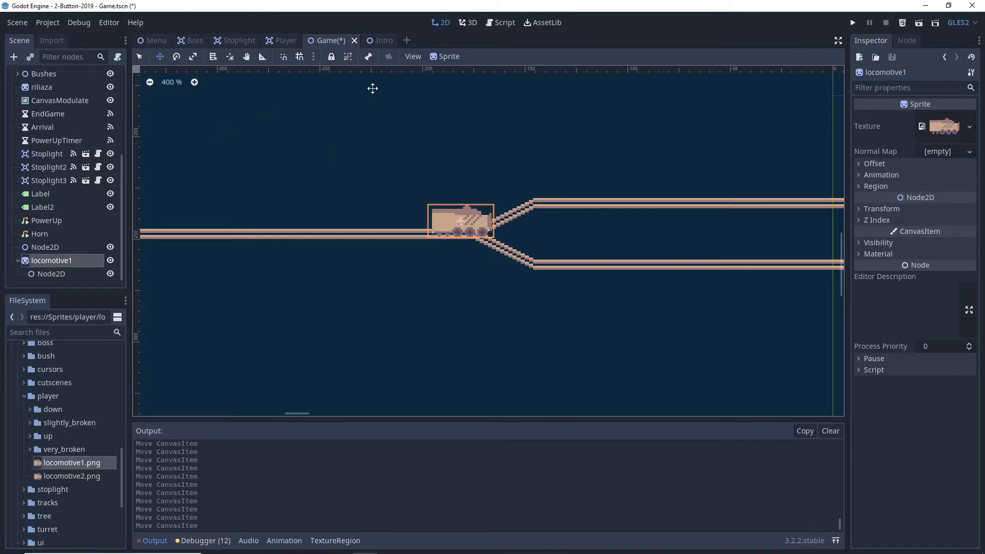
pyautogui.click(285, 40)
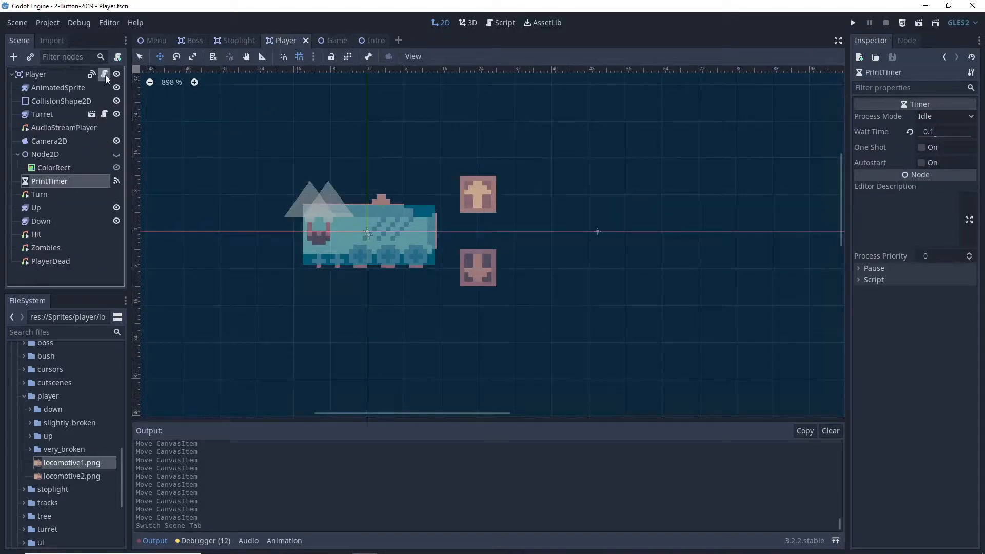
# Review off = 0.4 and the center + off DOWN_OFFSET lines in Player.gd, returning to Game.
pyautogui.click(505, 22)
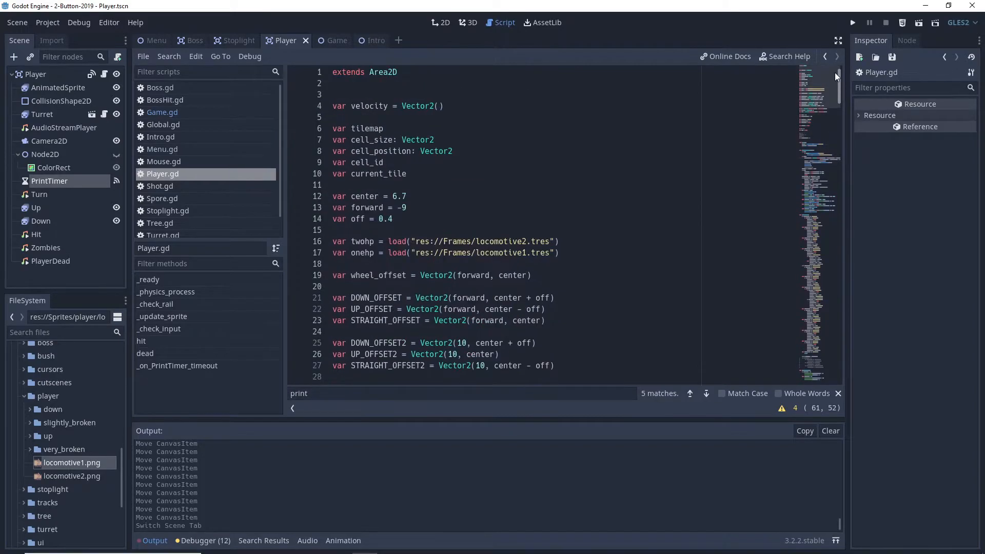
pyautogui.scroll(-3)
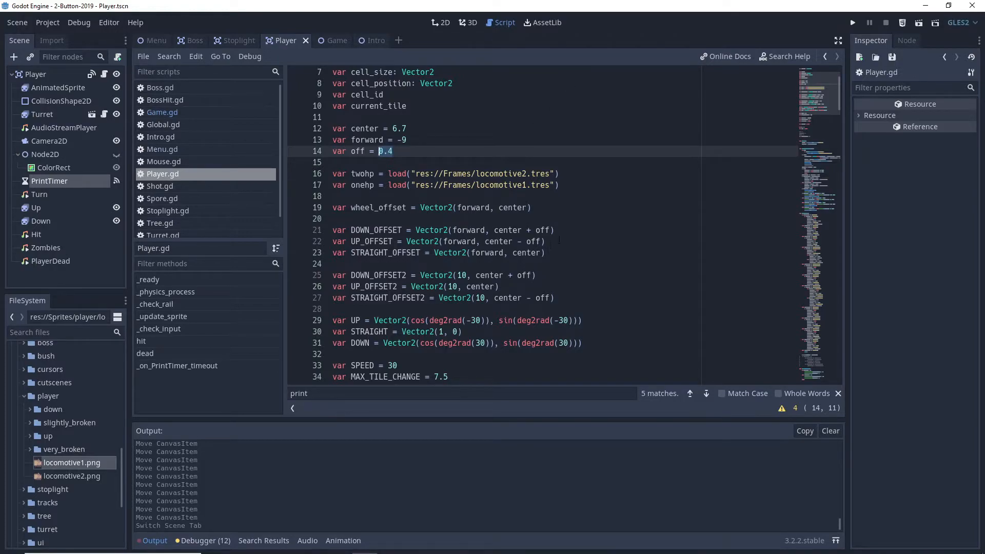
pyautogui.click(705, 393)
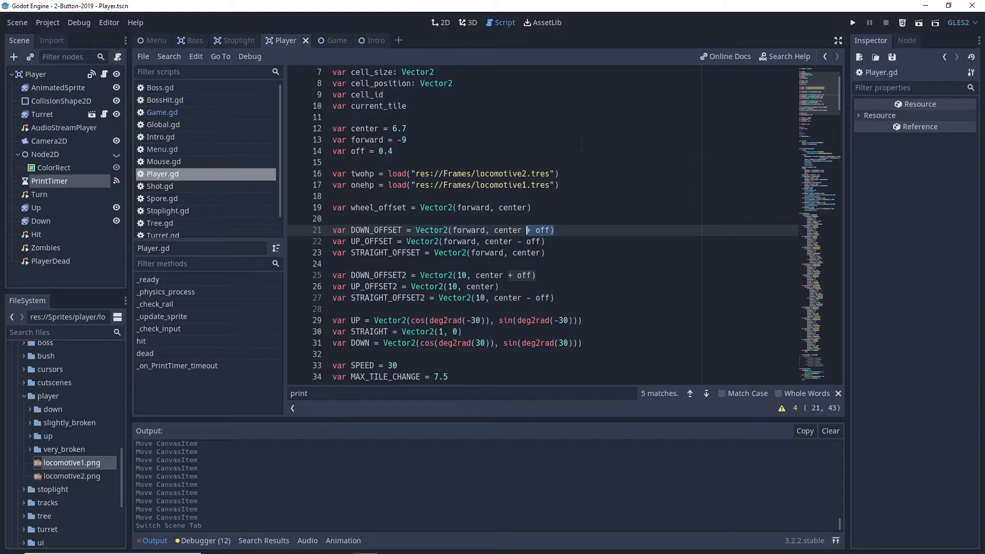
pyautogui.click(706, 393)
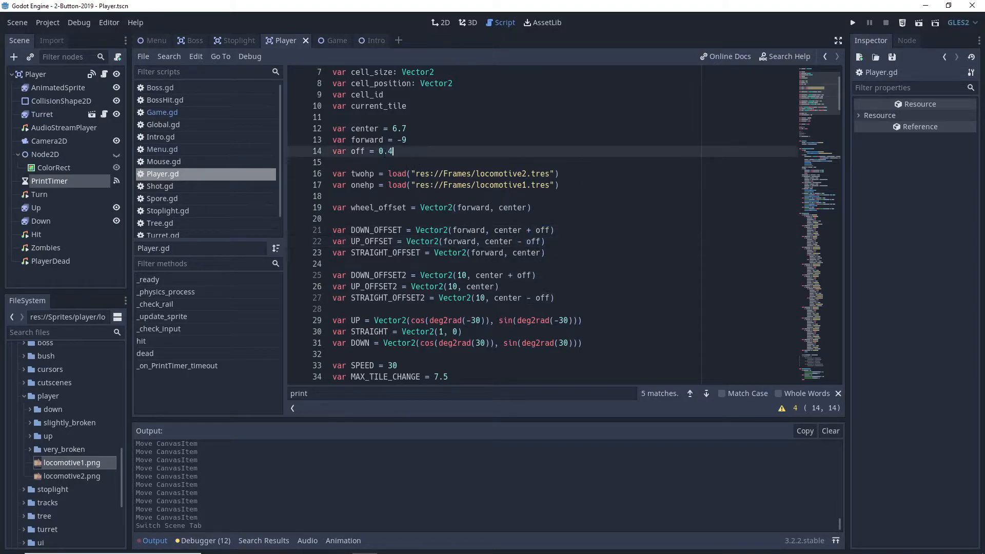
pyautogui.scroll(-3)
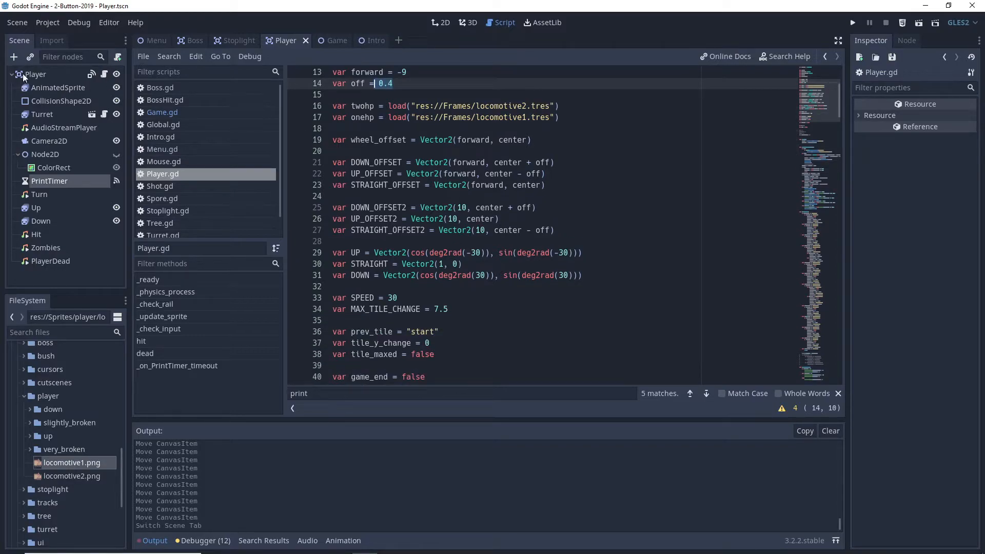
pyautogui.click(327, 40)
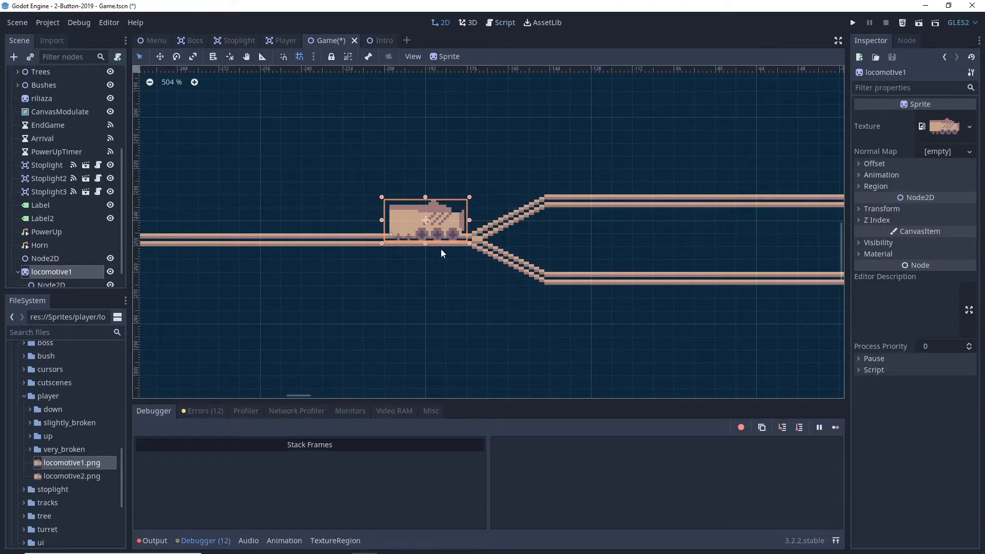
# Drag locomotive1 repeatedly between the straight track and the junction's upper branch curve.
pyautogui.moveTo(426, 220); pyautogui.dragTo(467, 228)
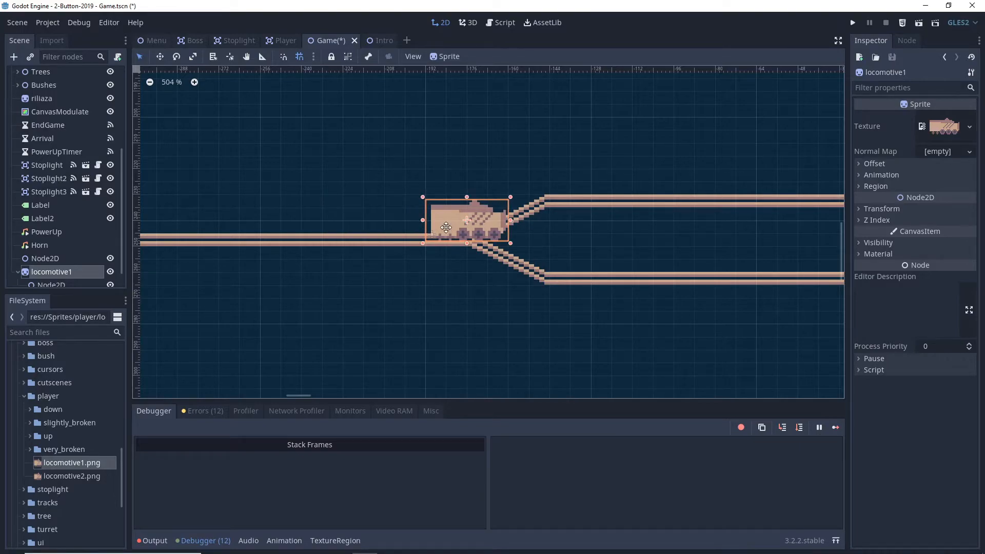
pyautogui.moveTo(467, 226); pyautogui.dragTo(445, 226)
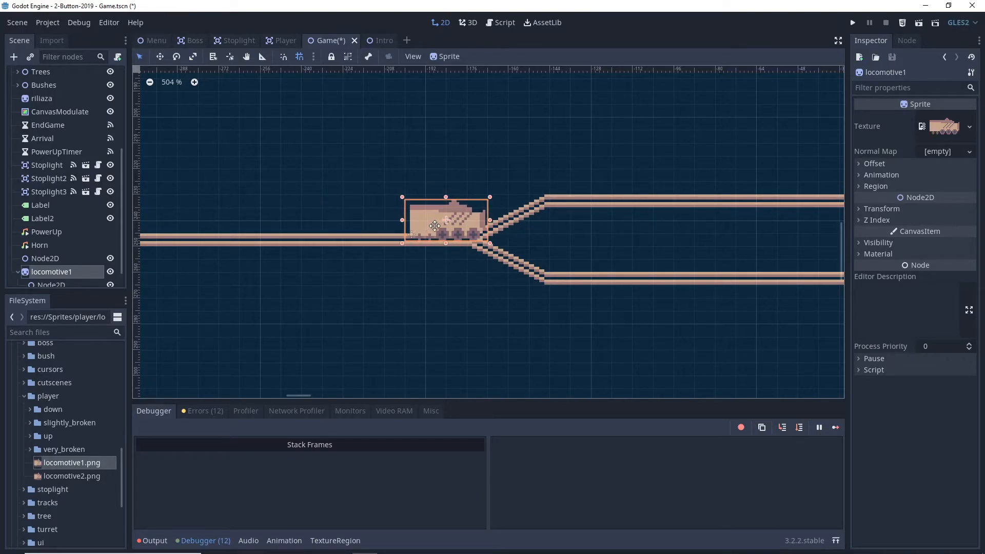
pyautogui.moveTo(446, 219); pyautogui.dragTo(486, 208)
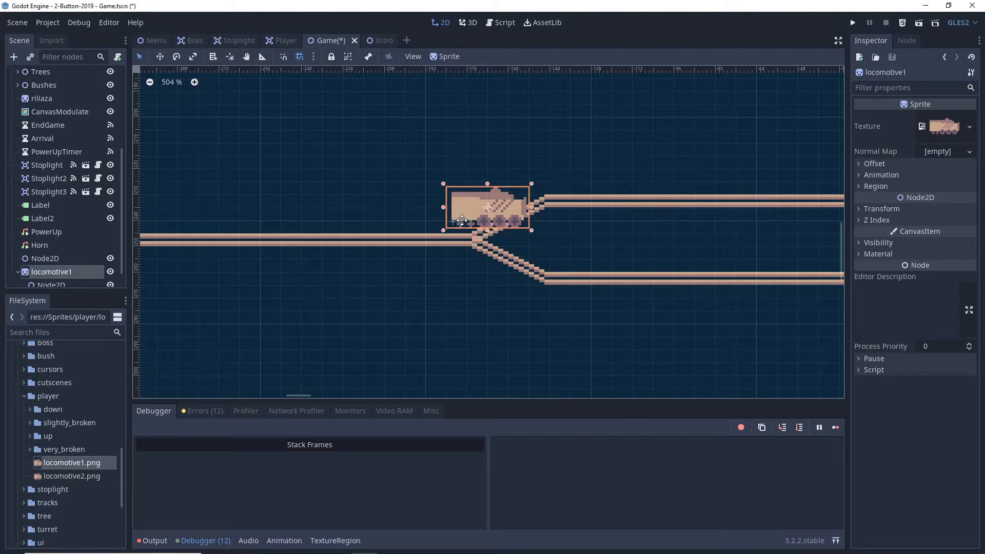
pyautogui.moveTo(486, 208); pyautogui.dragTo(446, 221)
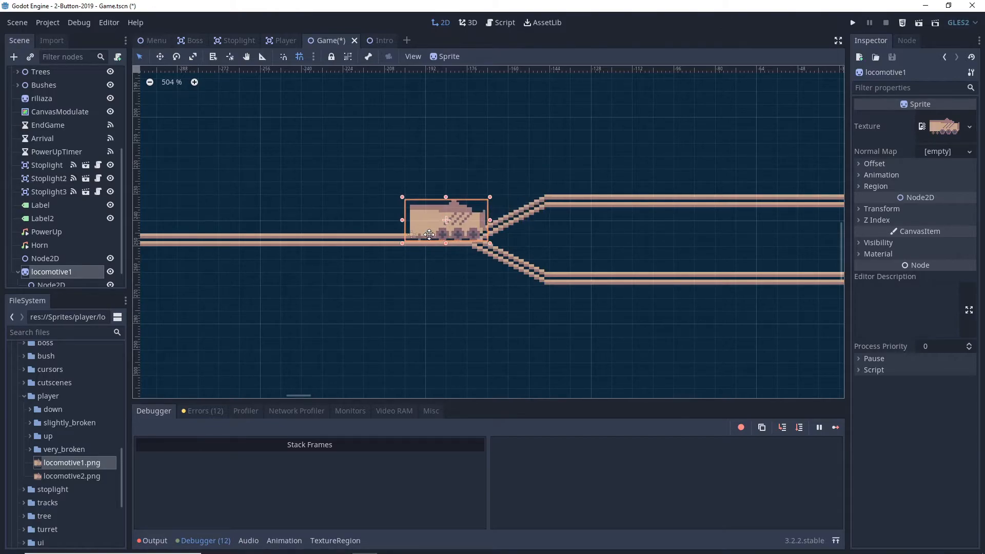
pyautogui.moveTo(446, 220); pyautogui.dragTo(527, 195)
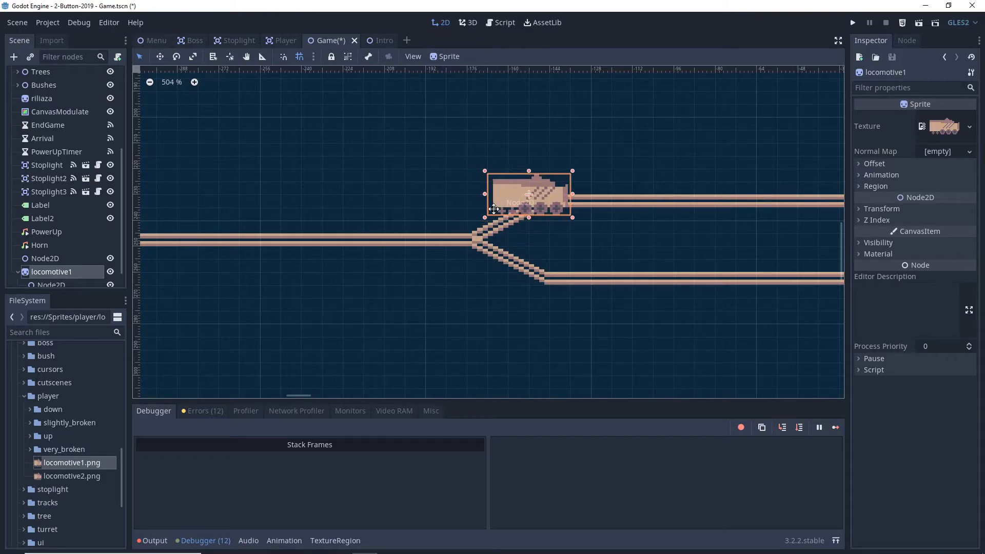
pyautogui.moveTo(527, 195); pyautogui.dragTo(509, 207)
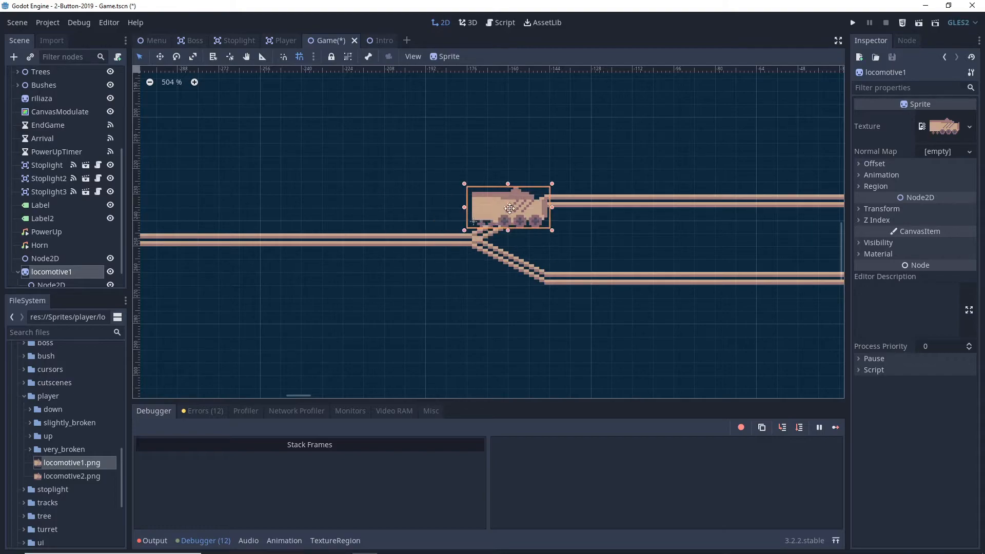
pyautogui.moveTo(509, 207); pyautogui.dragTo(446, 222)
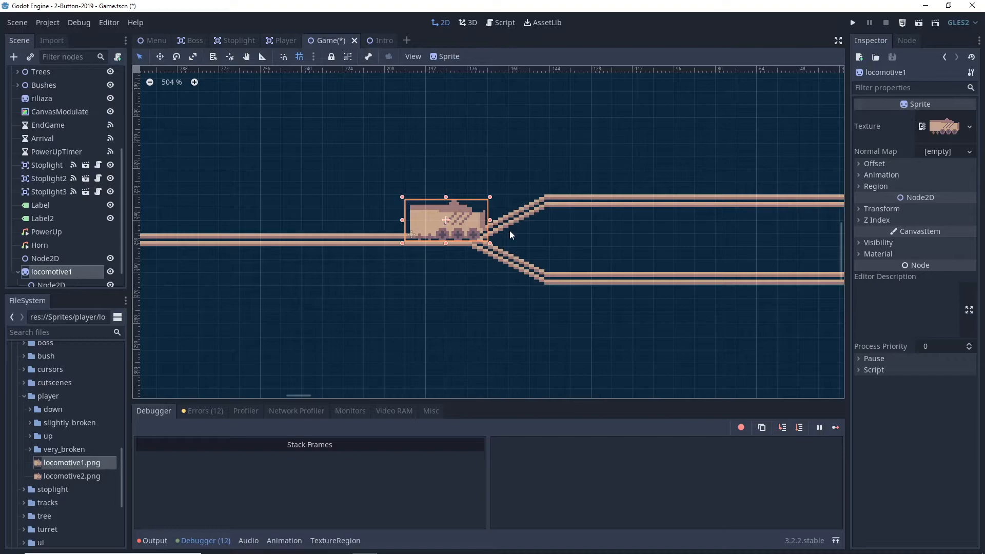
pyautogui.moveTo(446, 220); pyautogui.dragTo(487, 208)
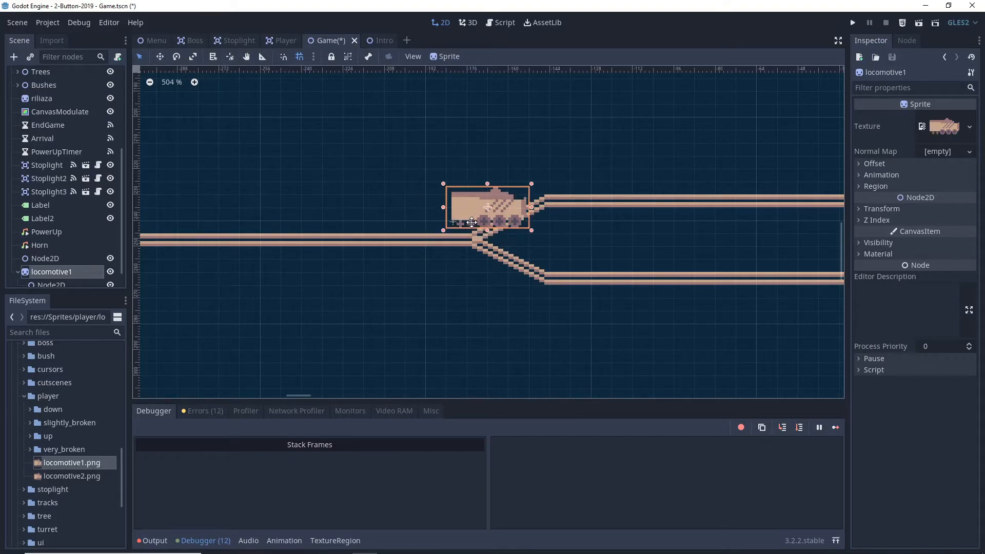
pyautogui.moveTo(486, 207); pyautogui.dragTo(547, 209)
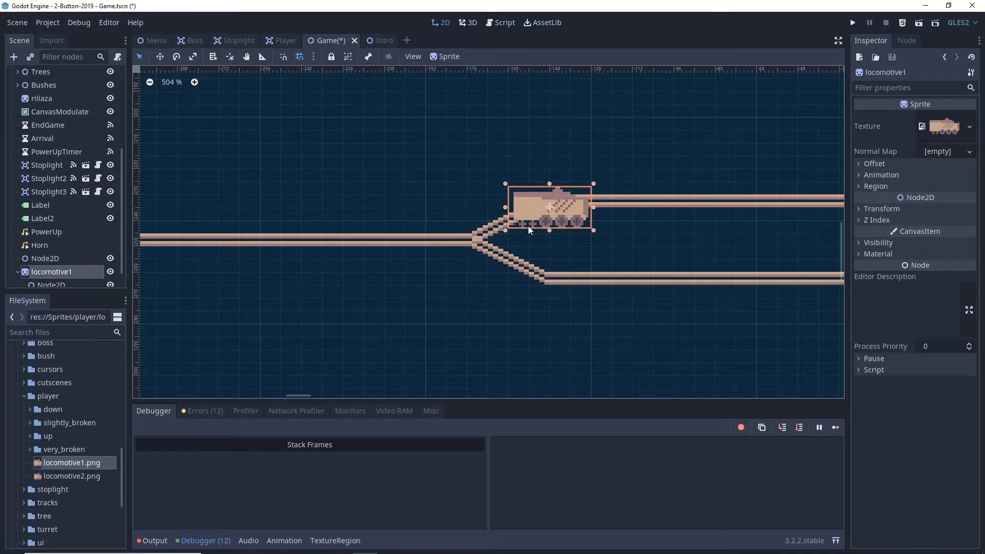
pyautogui.moveTo(548, 207); pyautogui.dragTo(487, 220)
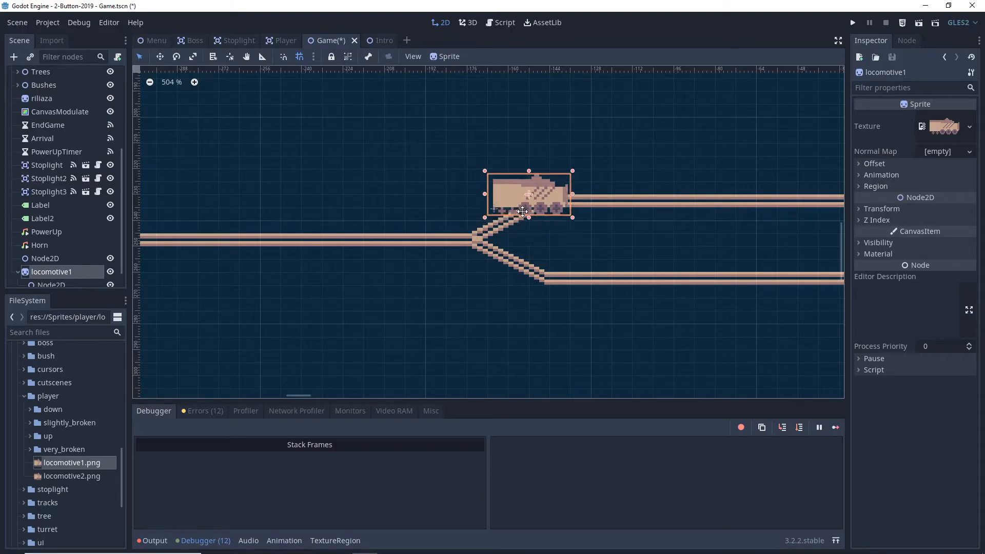
# Leave the locomotive on the upper branch and return to Player.gd's cell_position calculation.
pyautogui.moveTo(528, 195); pyautogui.dragTo(610, 180)
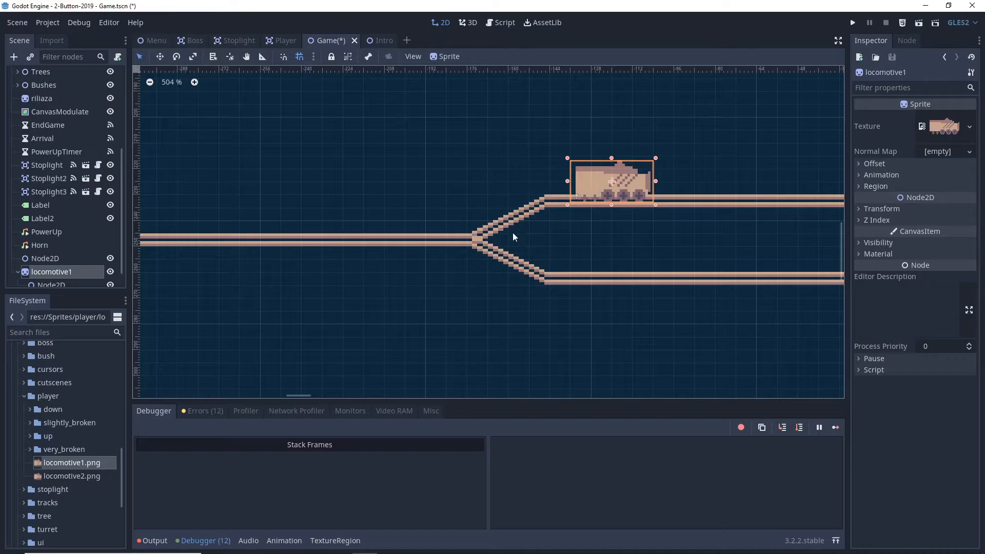
pyautogui.moveTo(624, 298)
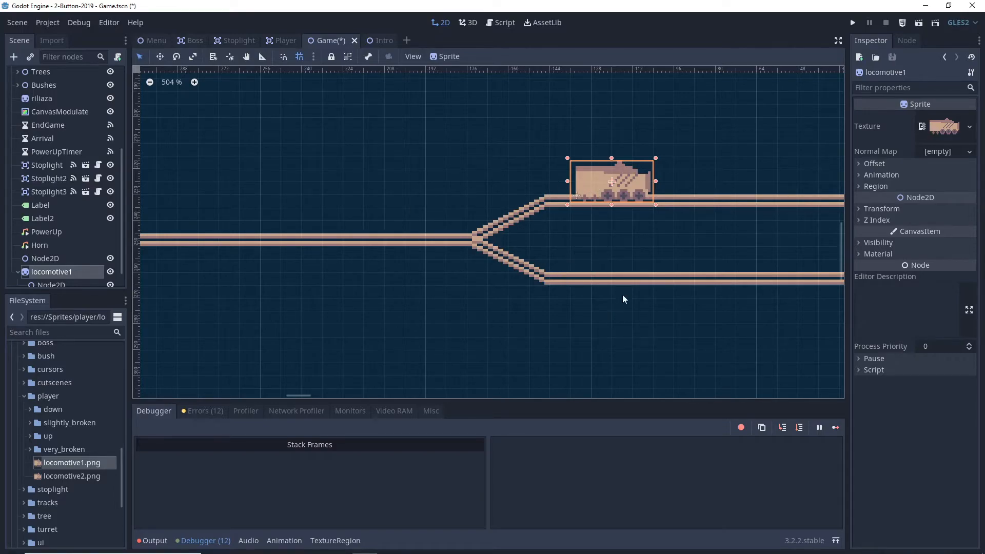
pyautogui.moveTo(591, 234)
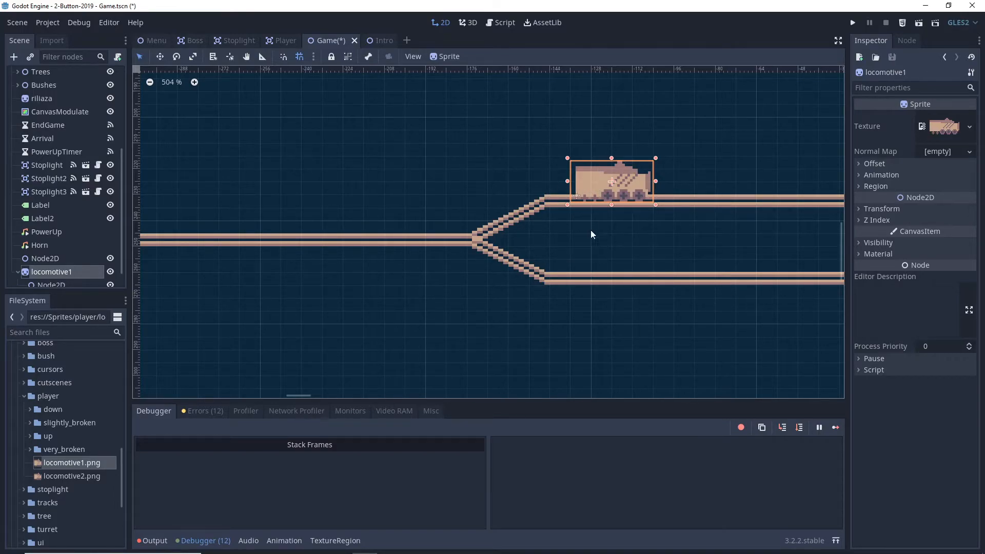
pyautogui.moveTo(441, 240)
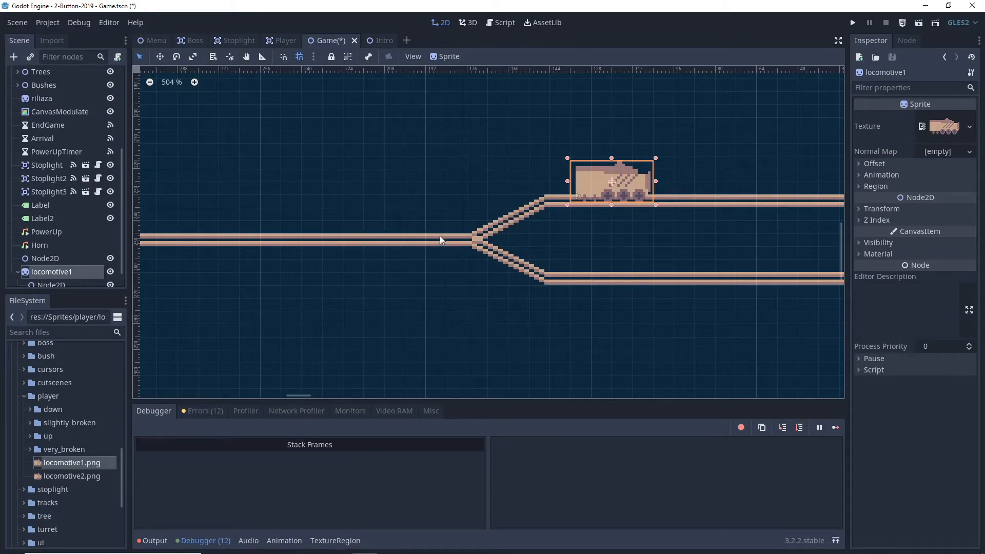
pyautogui.moveTo(568, 207)
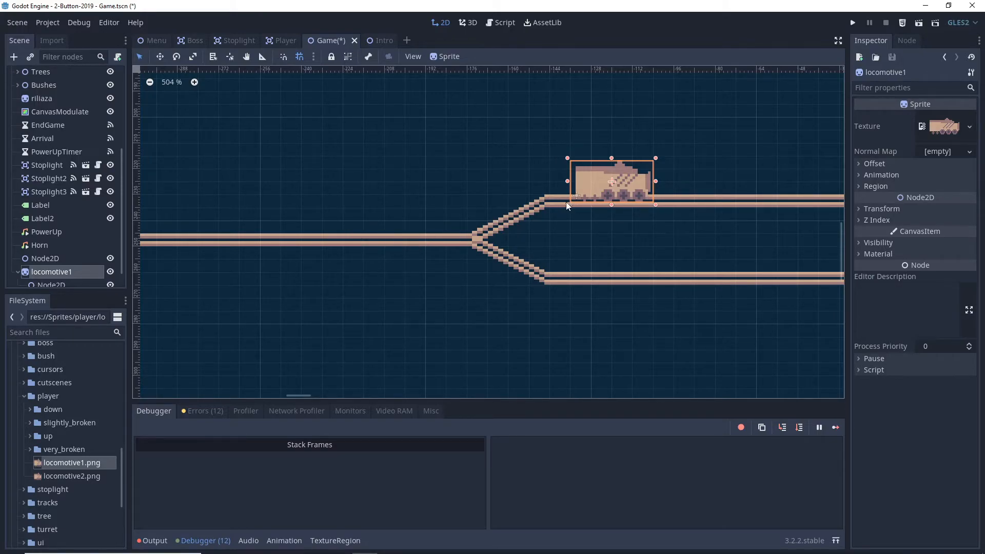
pyautogui.moveTo(612, 180); pyautogui.dragTo(445, 222)
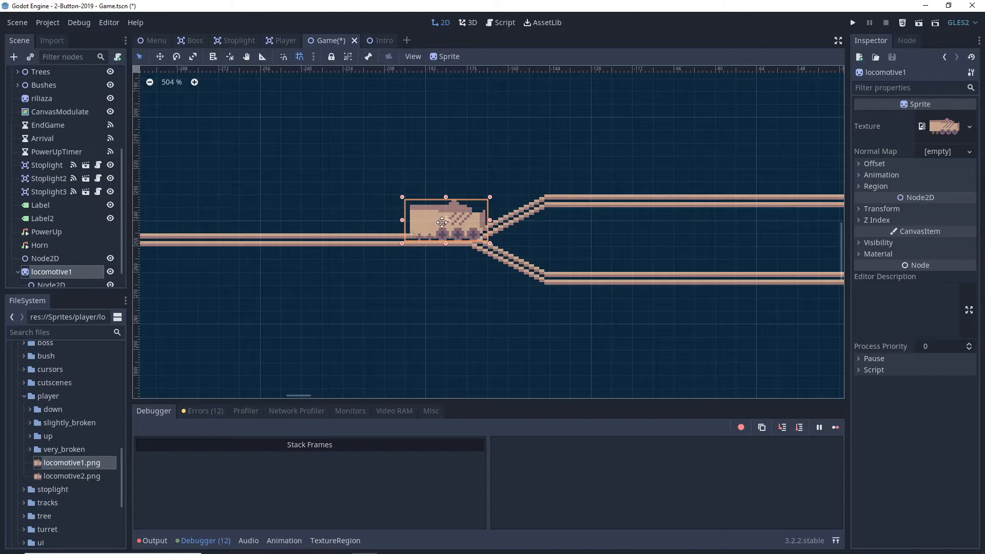
pyautogui.moveTo(443, 222); pyautogui.dragTo(508, 207)
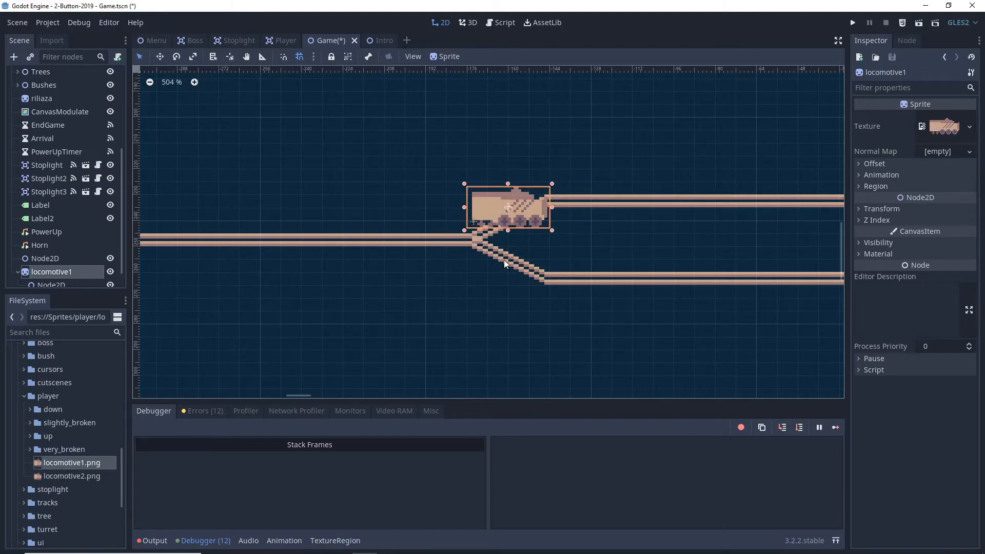
pyautogui.moveTo(508, 207); pyautogui.dragTo(424, 220)
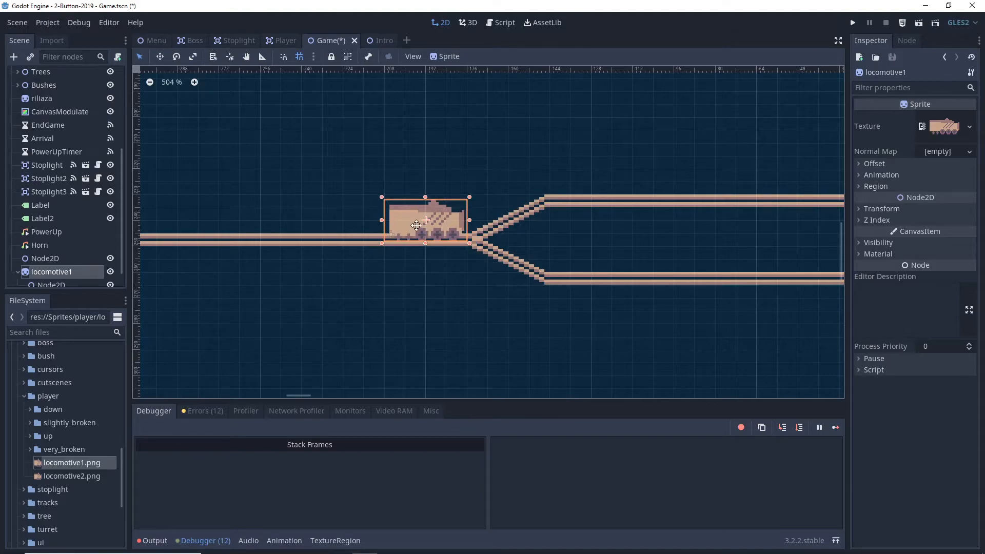
pyautogui.moveTo(424, 223); pyautogui.dragTo(509, 207)
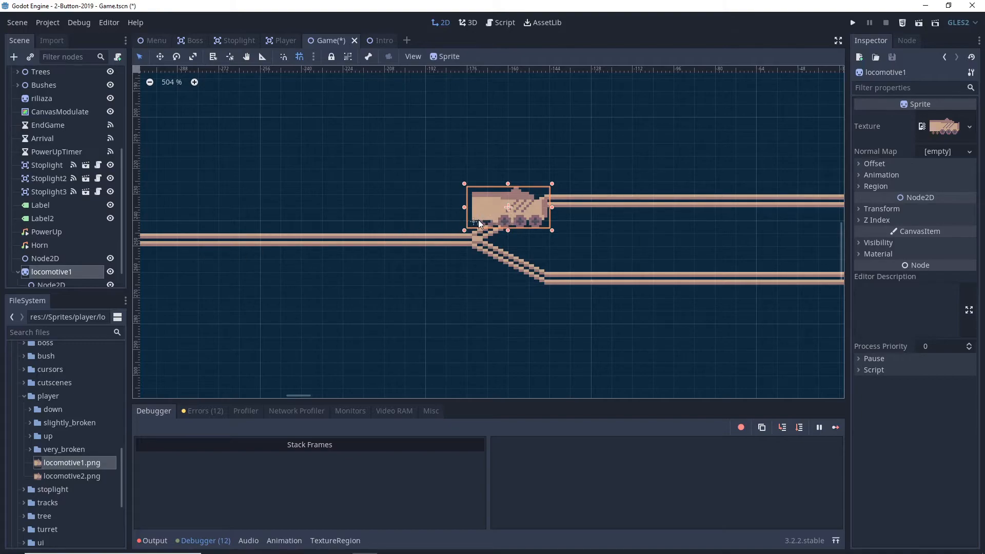
pyautogui.moveTo(479, 226)
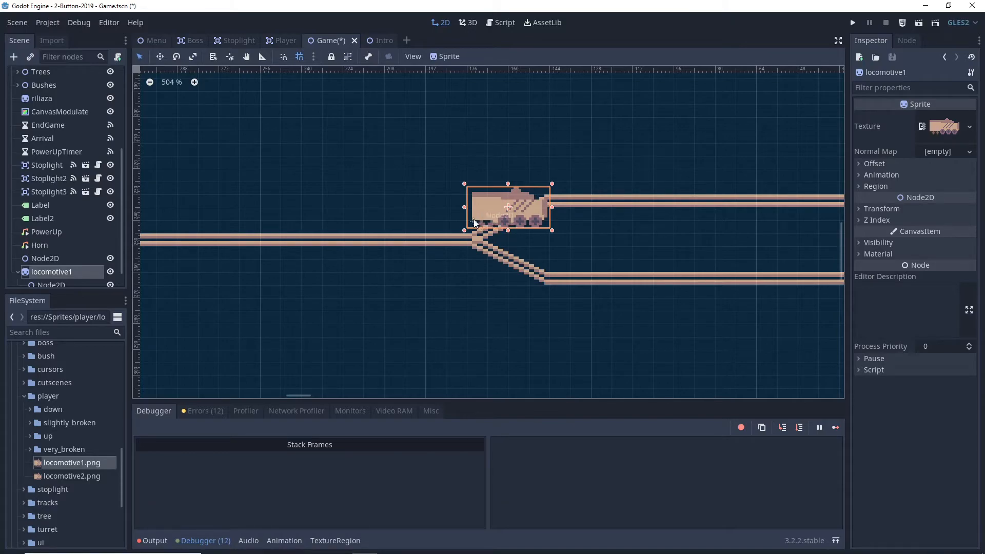
pyautogui.moveTo(450, 251)
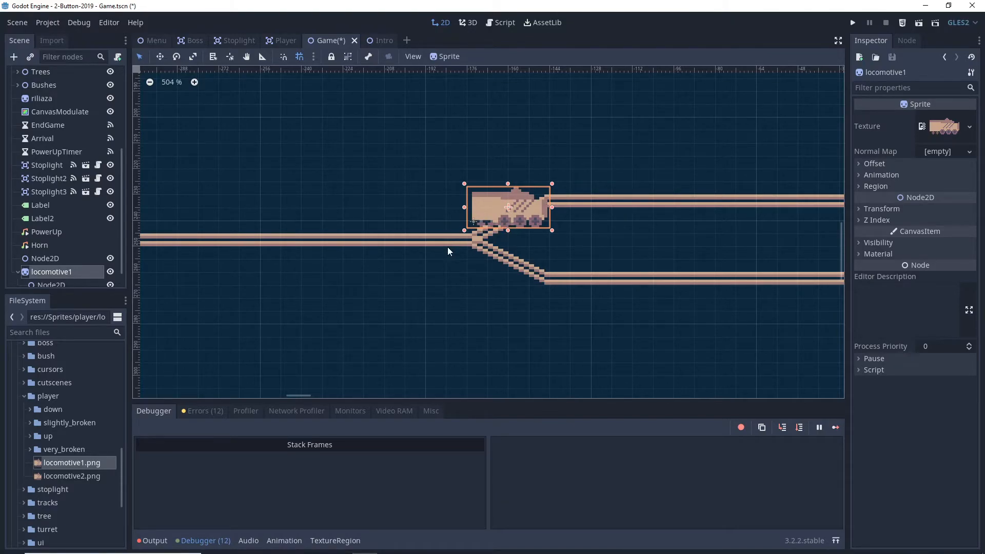
pyautogui.click(853, 21)
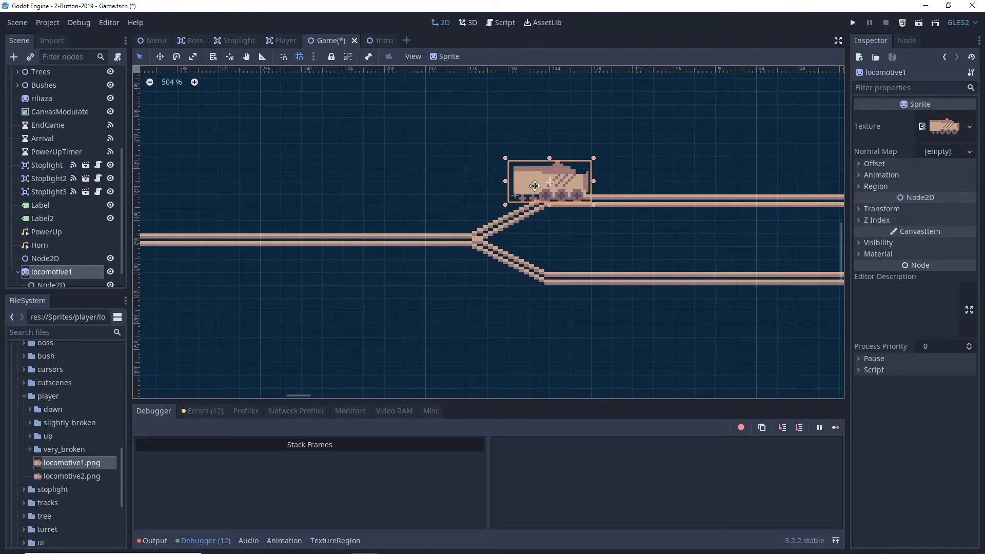
pyautogui.moveTo(550, 181); pyautogui.dragTo(591, 181)
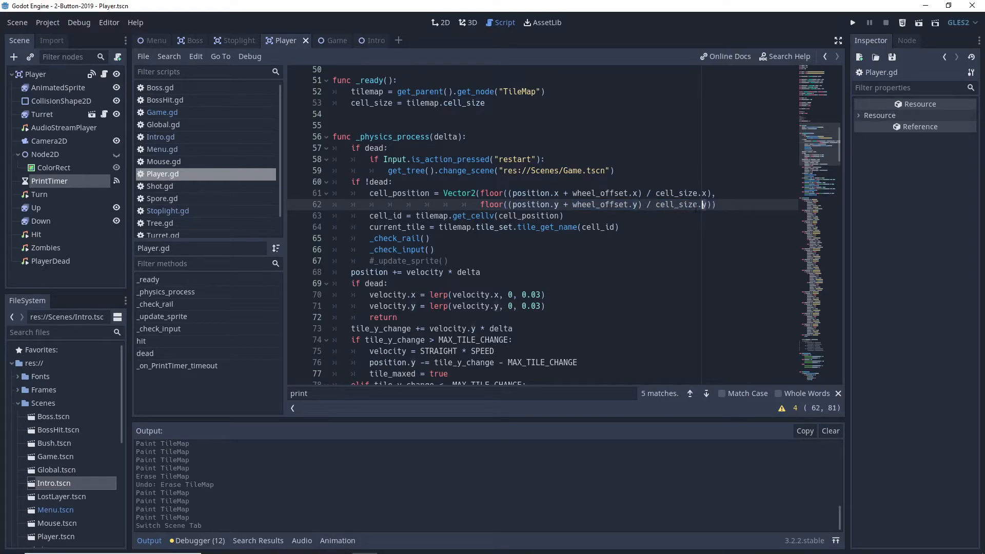
pyautogui.doubleClick(679, 204)
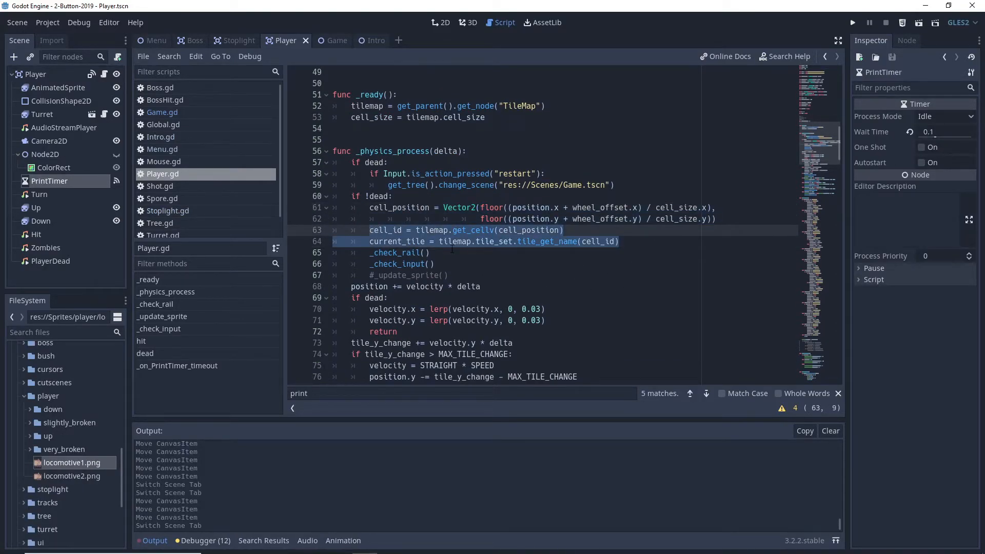
pyautogui.click(433, 230)
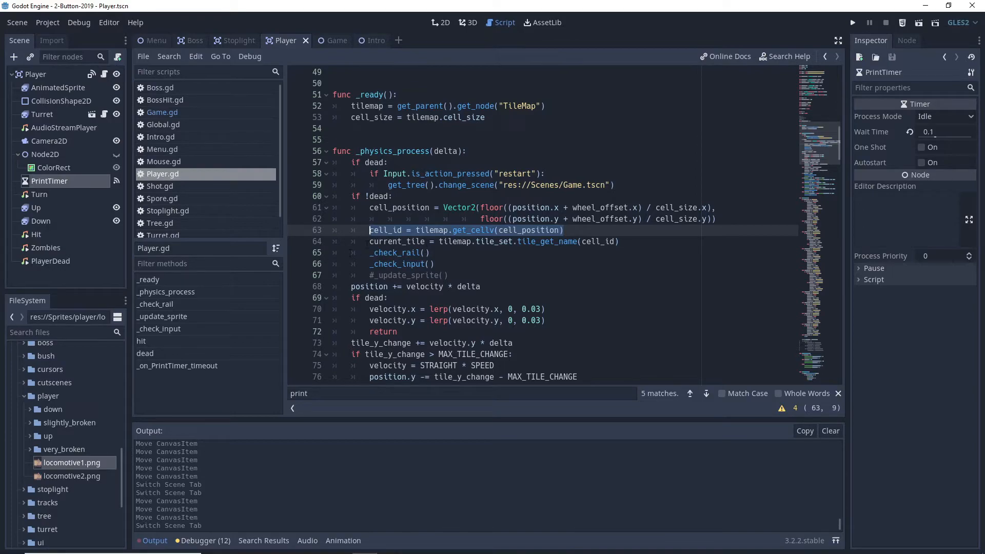
pyautogui.click(425, 241)
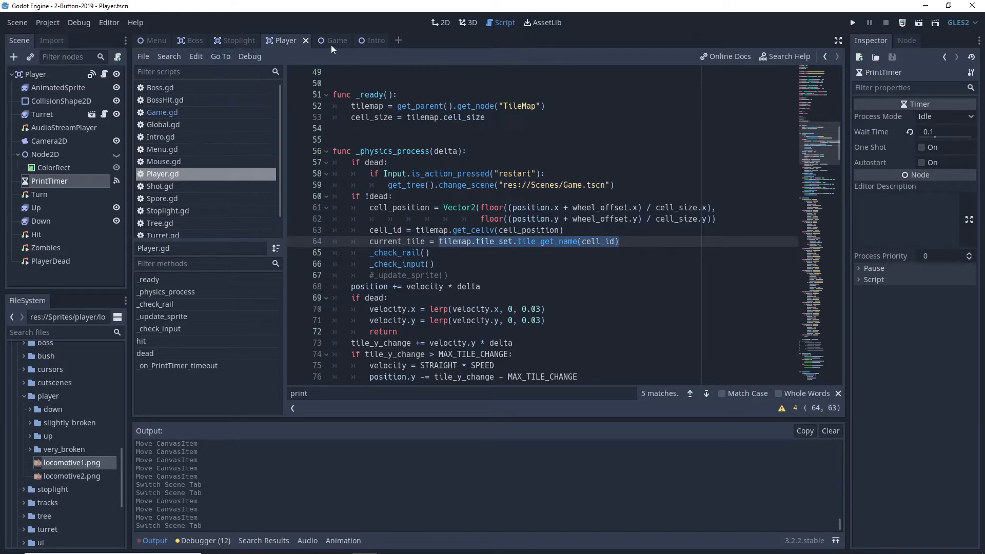
pyautogui.click(325, 40)
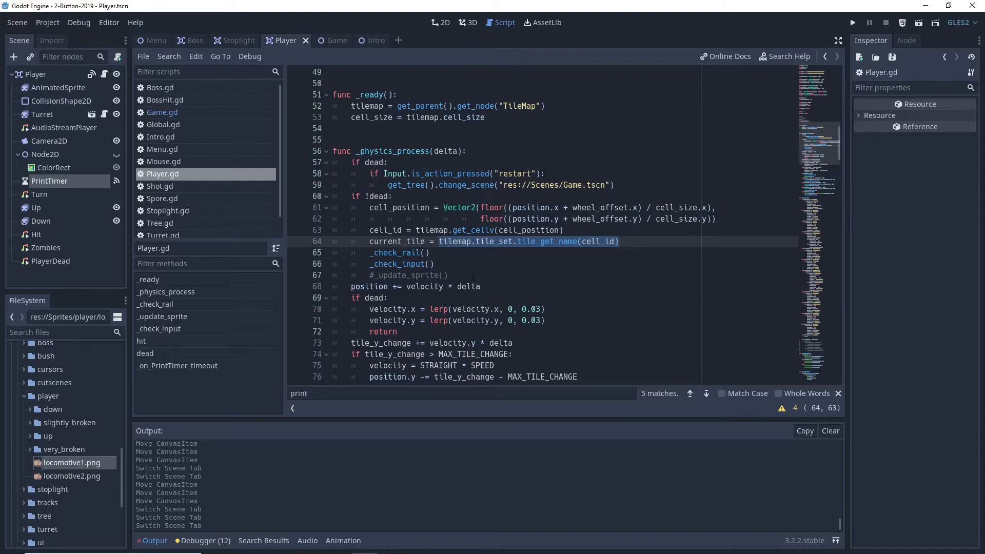
# Scroll Player.gd to _check_rail and mark the tile_maxed reset in the straight branch.
pyautogui.scroll(-3)
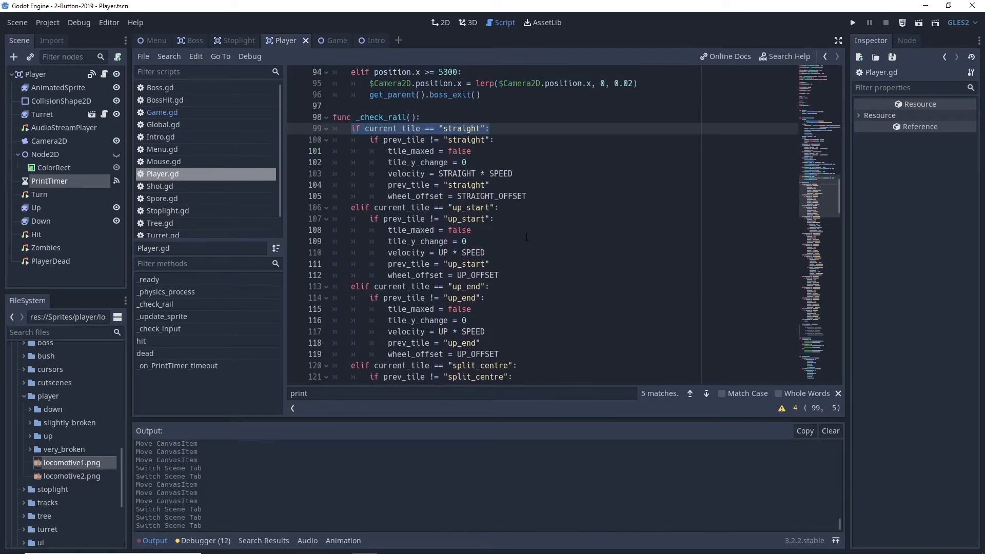
pyautogui.scroll(3)
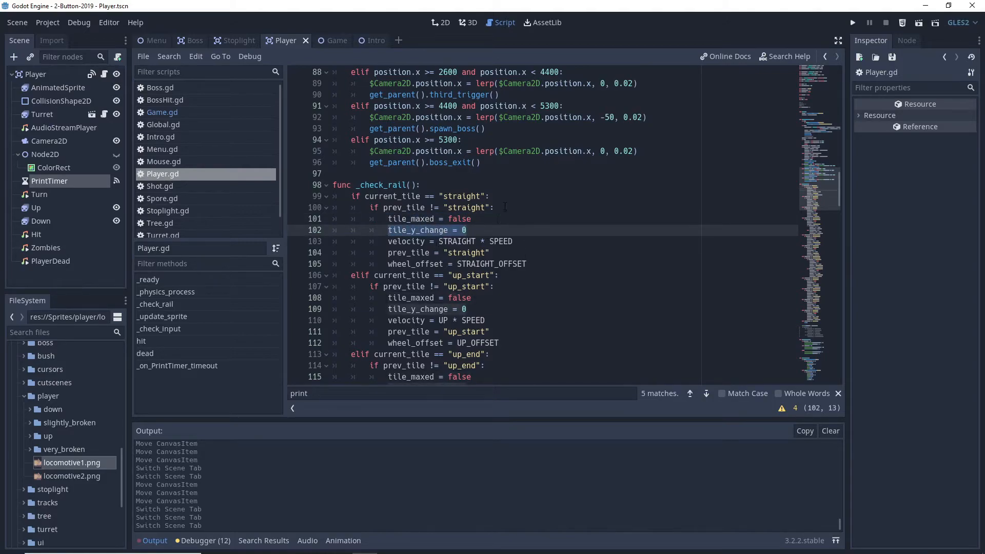
pyautogui.click(374, 207)
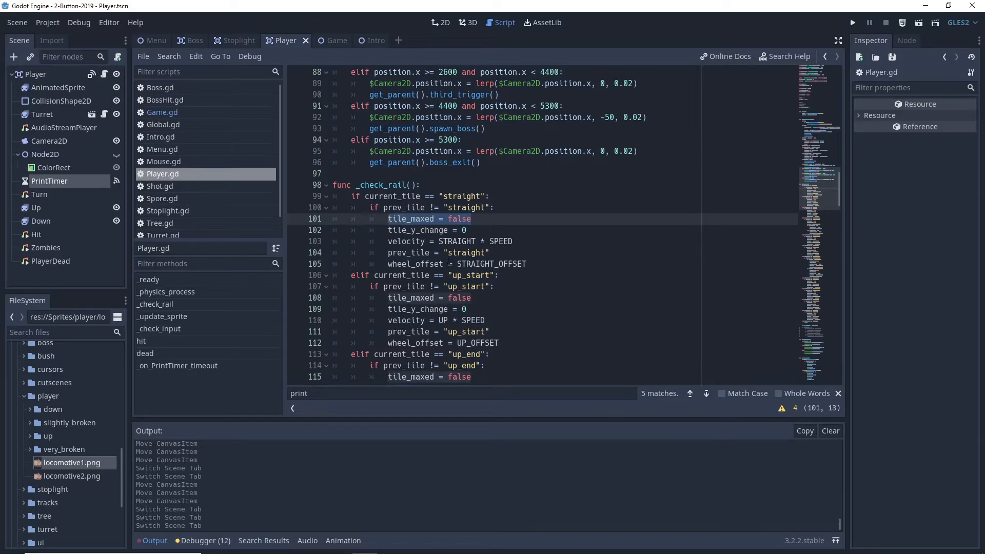
# Inspect the split_centre tile on the Game TileMap, then return to Player.gd's MAX_TILE_CHANGE checks.
pyautogui.click(325, 40)
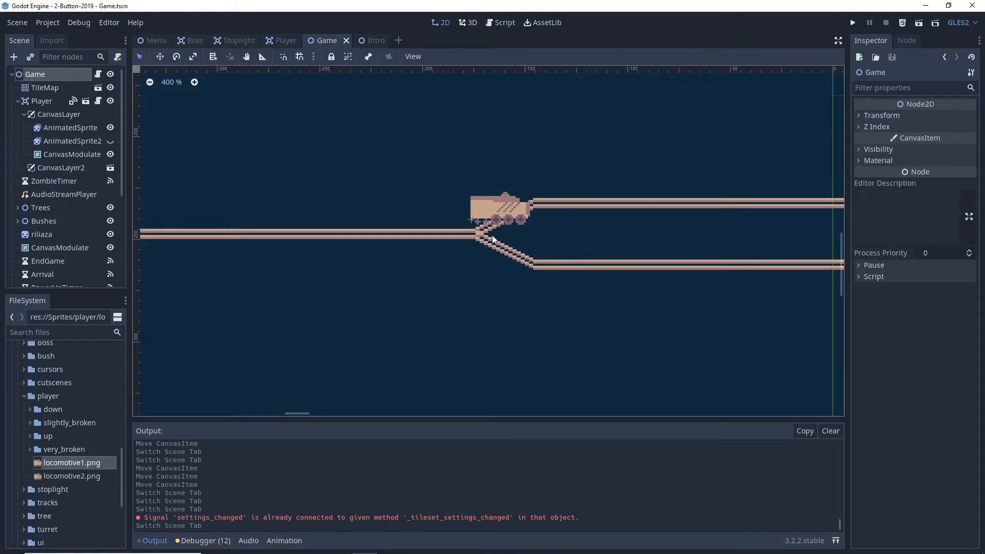
pyautogui.click(44, 87)
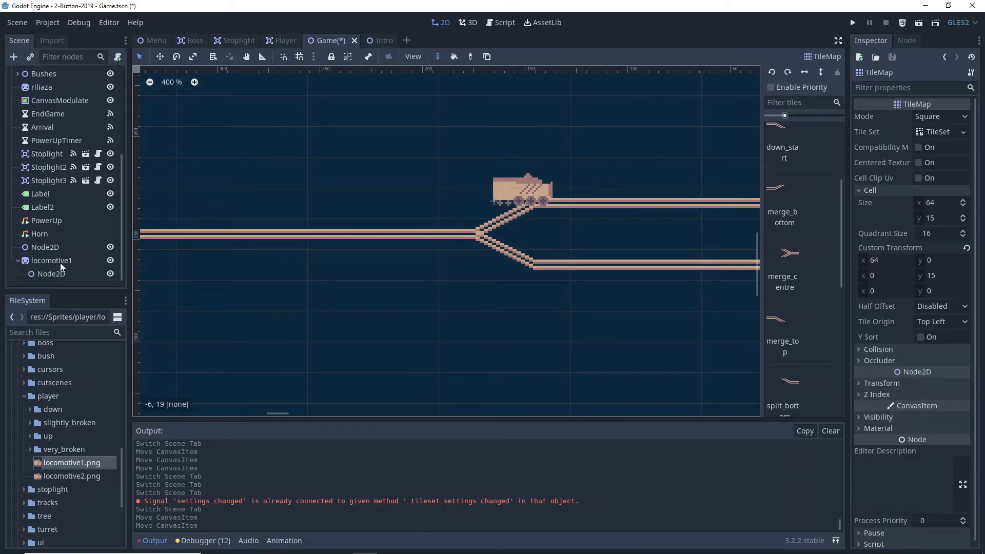
pyautogui.click(476, 241)
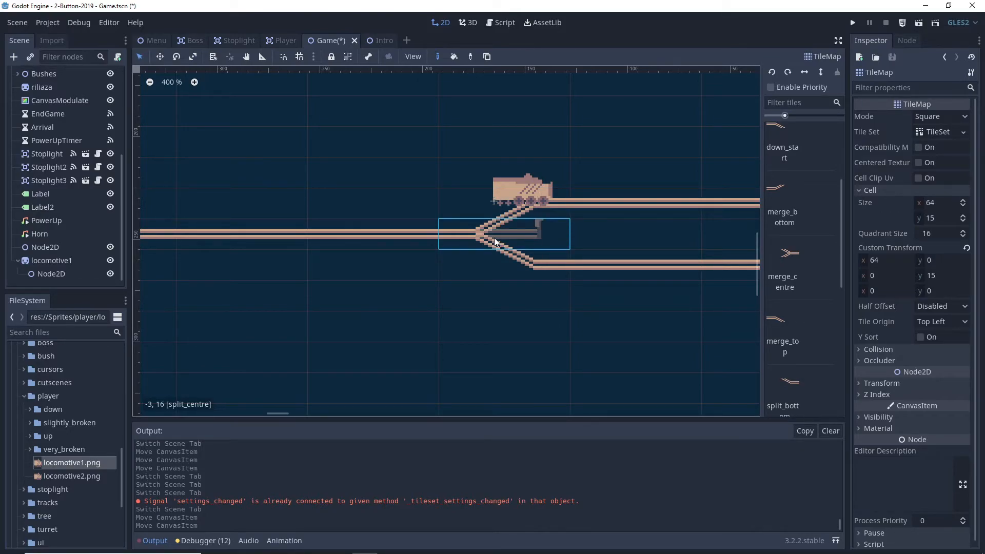
pyautogui.click(285, 40)
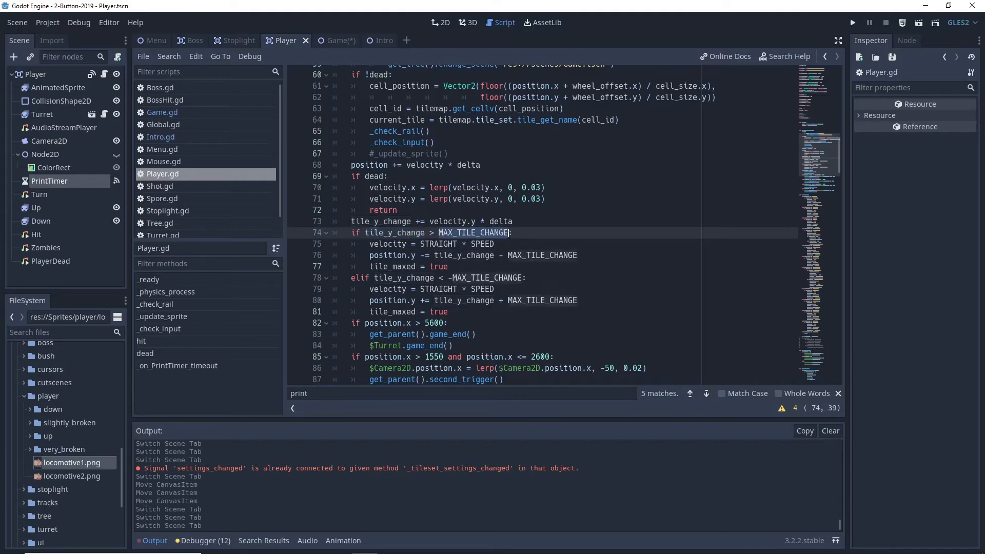
# Mark velocity.y * delta in the tile_y_change accumulation, then scroll to STRAIGHT_OFFSET in _check_rail.
pyautogui.click(463, 244)
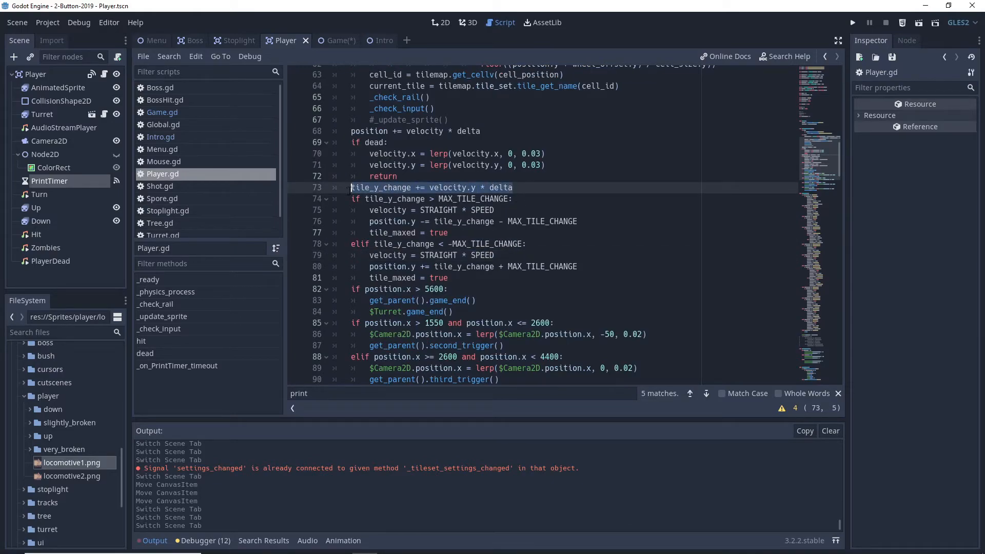
pyautogui.click(433, 187)
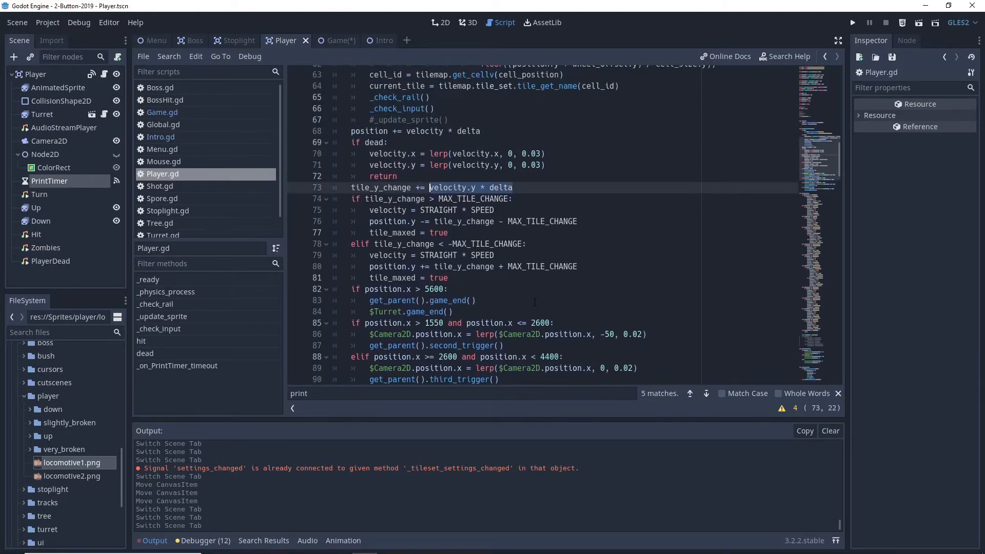
pyautogui.scroll(-3)
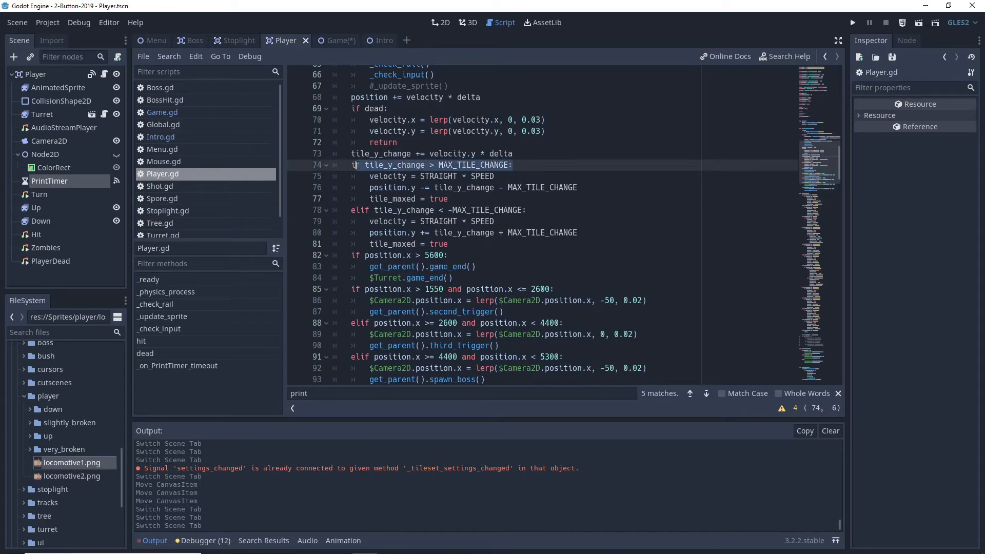
pyautogui.scroll(-3)
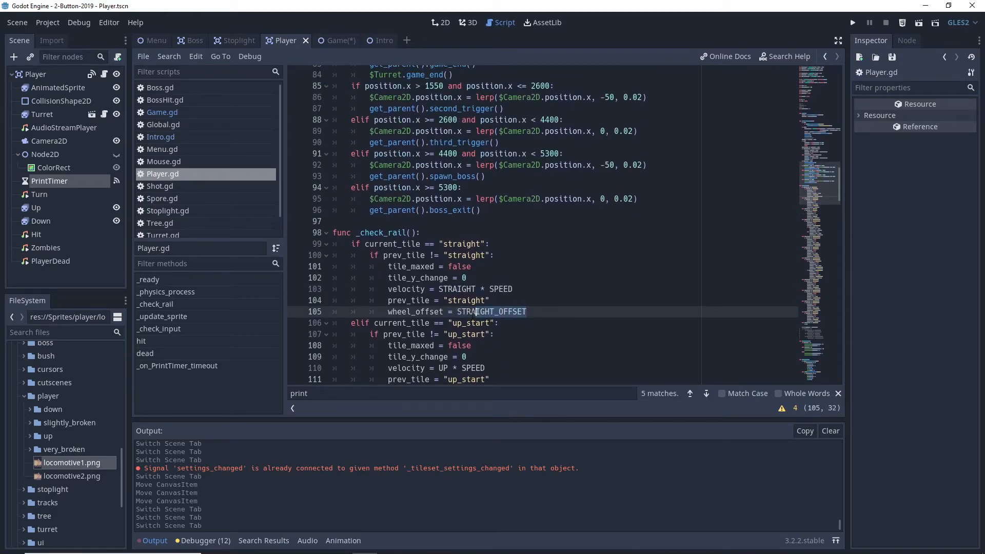
# Review Player.gd down to the offset code, then run the scene (F5) to test the locomotive.
pyautogui.scroll(-3)
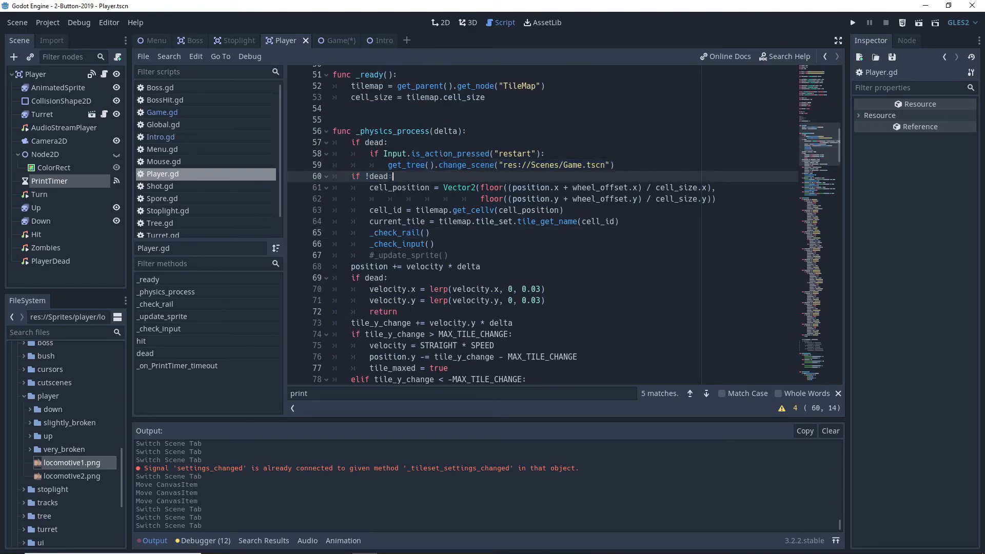
pyautogui.scroll(-3)
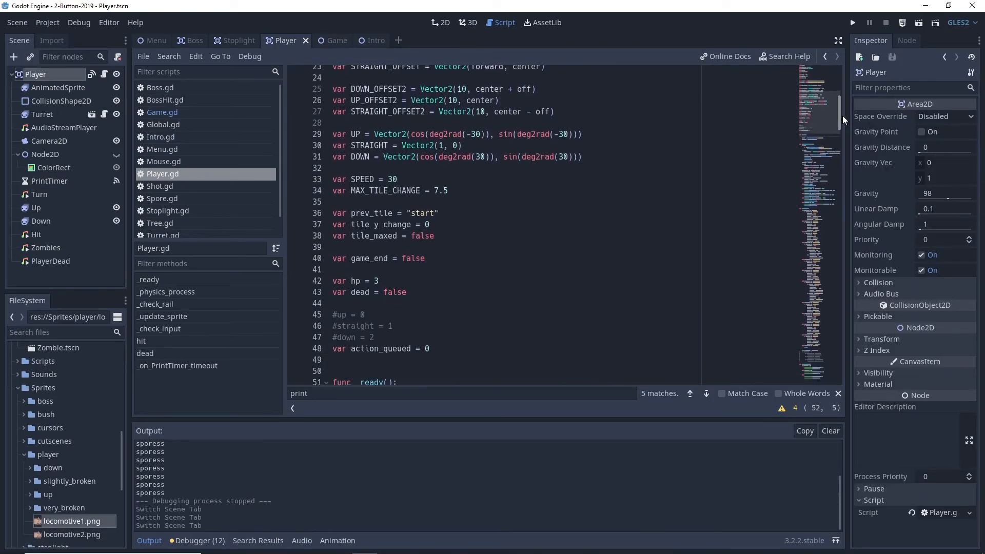
pyautogui.scroll(-3)
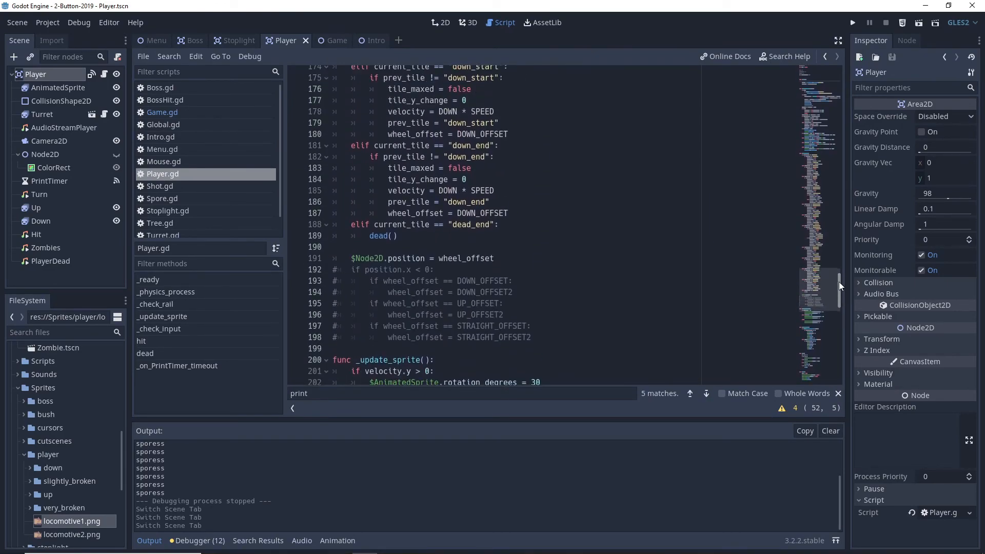
pyautogui.click(853, 21)
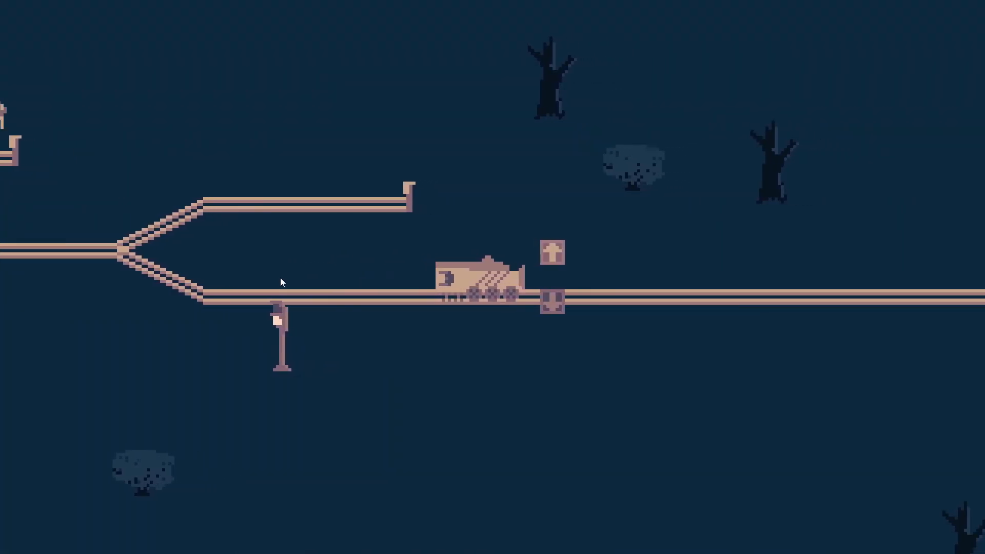